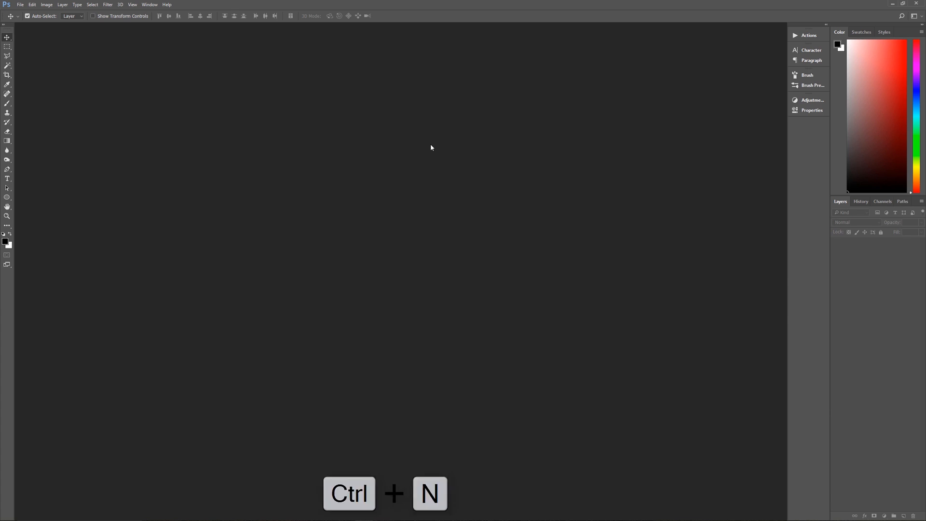
- Set up a new 3840×2160 px, 150 ppi white document named 'Cloud Text Effect'
key("ctrl+n")
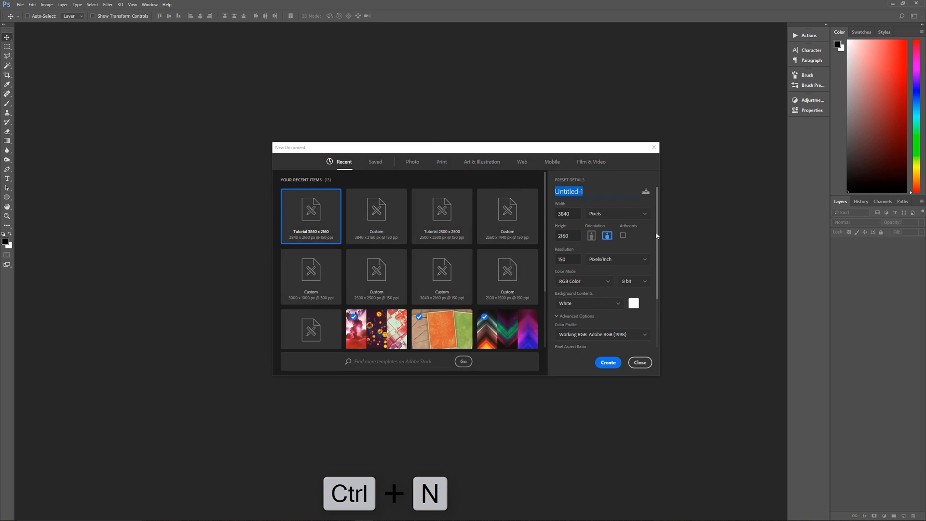
type("Cloud Text Eff")
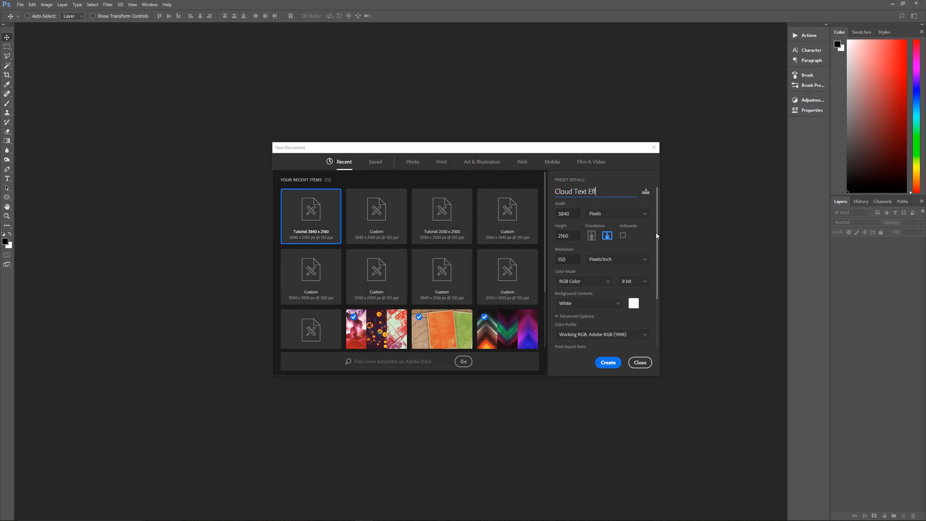
type("ect")
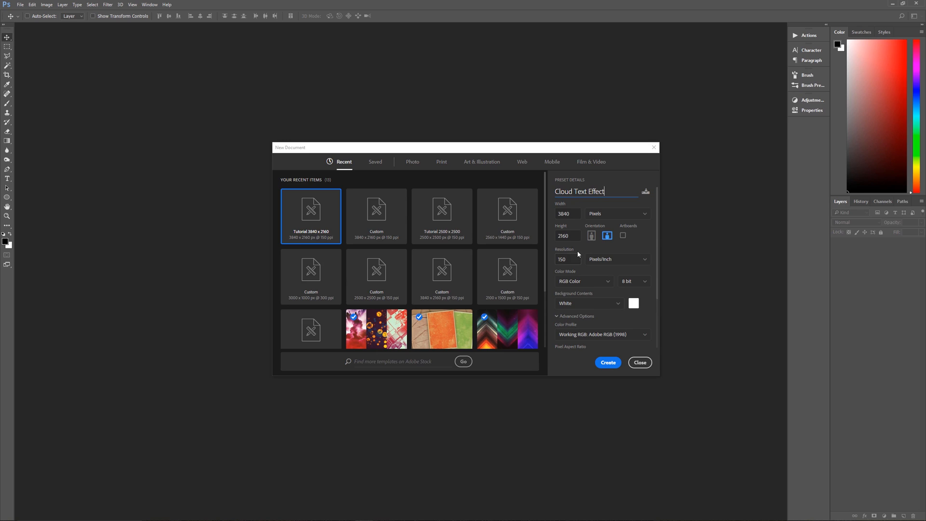
mouse_move(578, 227)
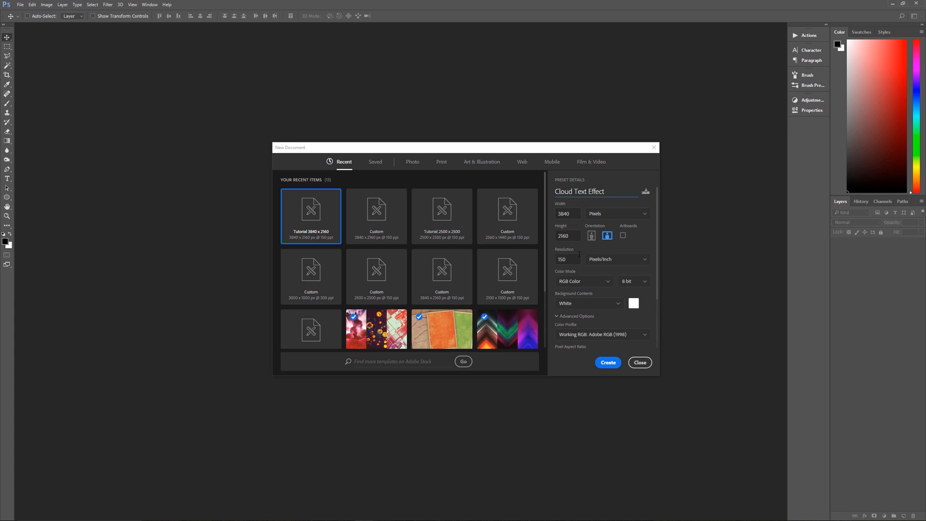
left_click(602, 191)
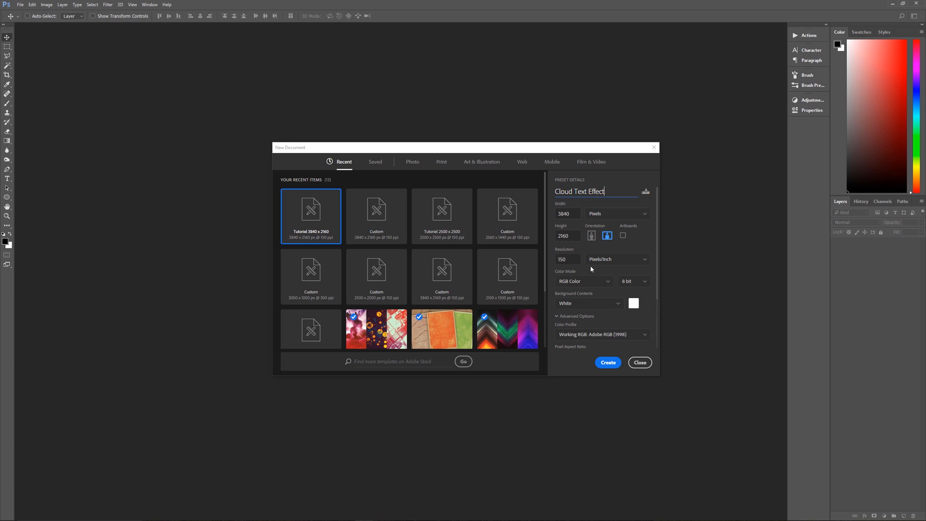
mouse_move(588, 313)
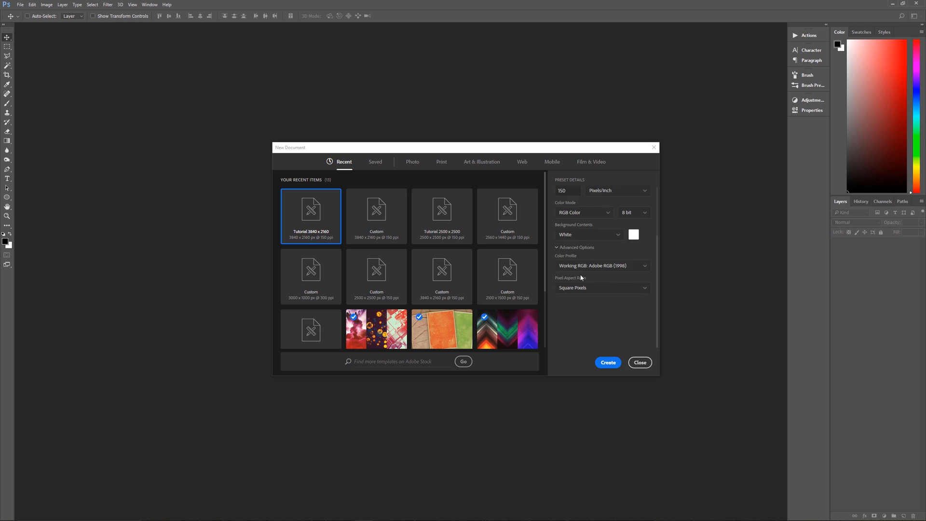
mouse_move(607, 274)
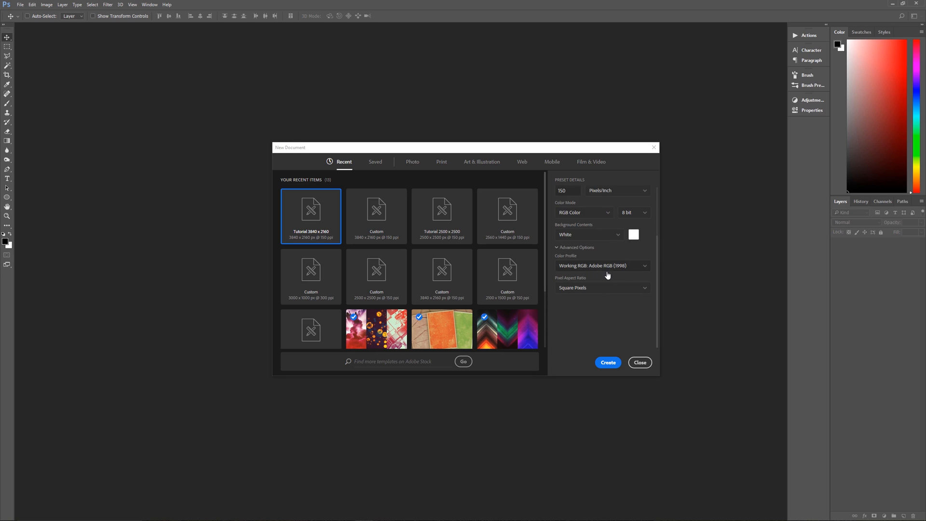
mouse_move(608, 276)
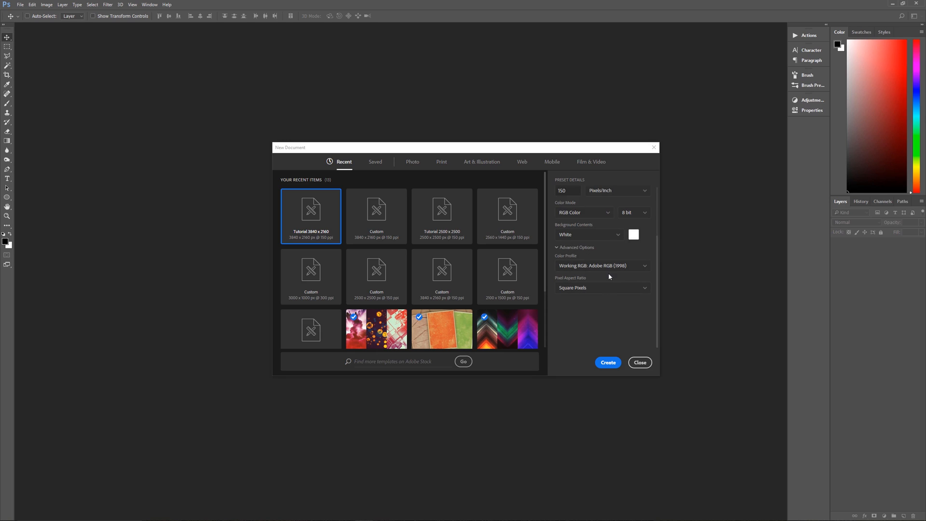
mouse_move(589, 305)
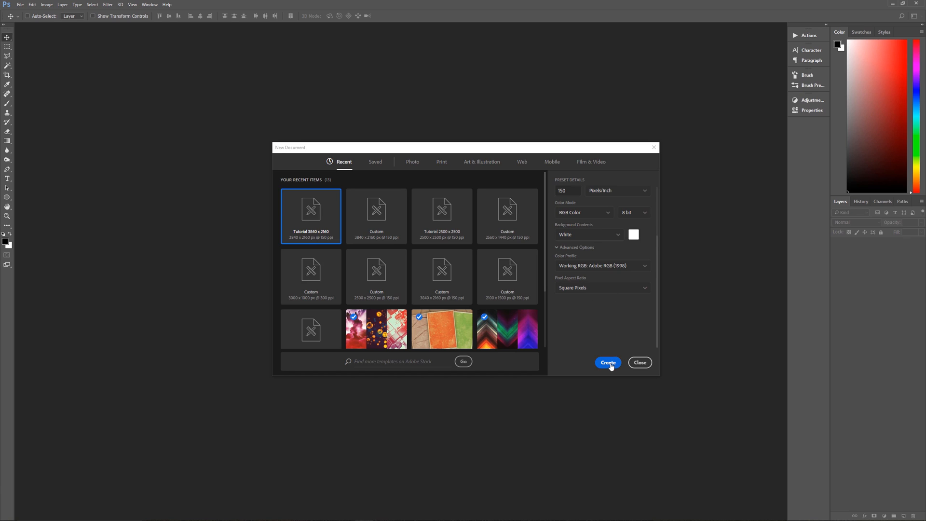
- Create the blank white 'Cloud Text Effect' document from the New Document dialog
left_click(607, 362)
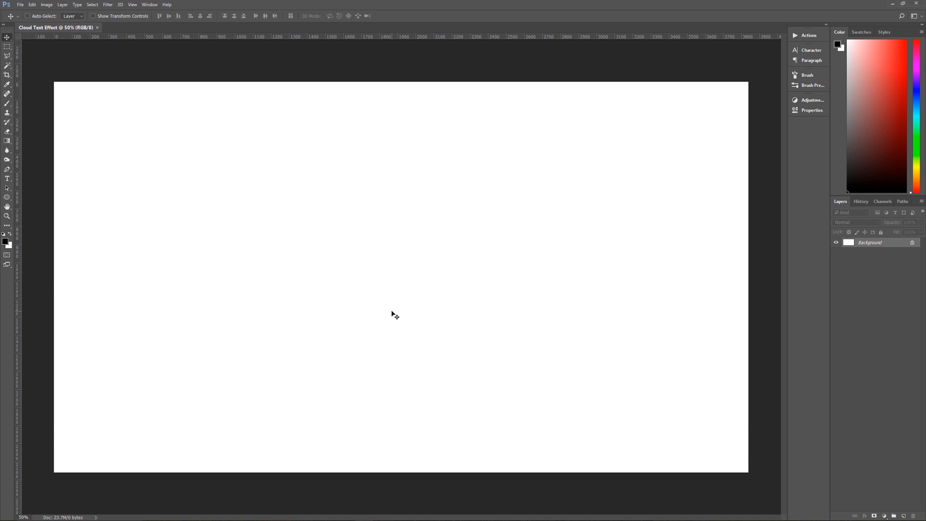
mouse_move(16, 229)
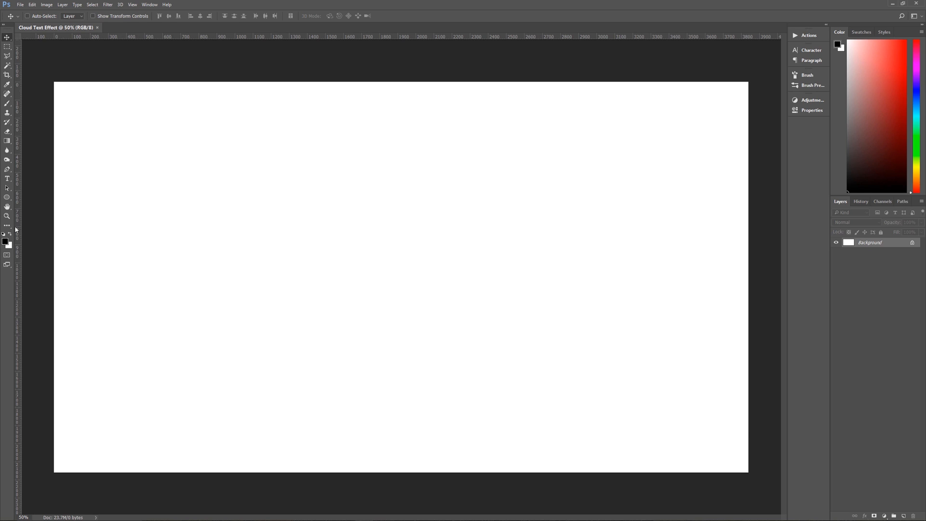
- Set the foreground colour to #057aa6 and the background colour to #65d3fb
left_click(4, 238)
type("057aa6")
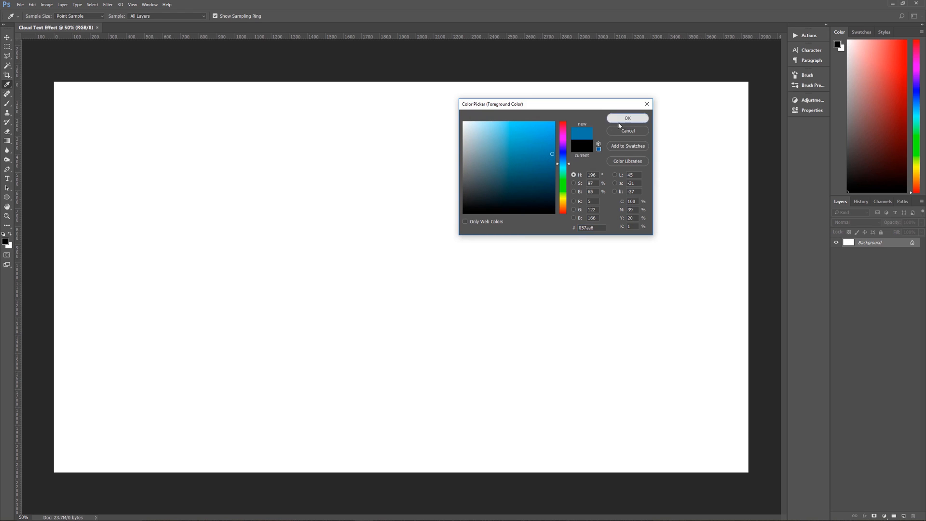
left_click(626, 118)
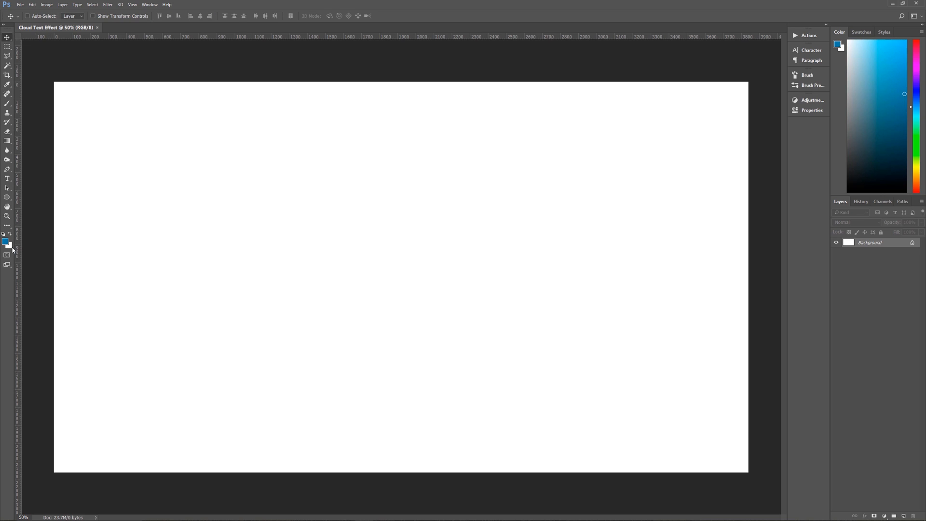
left_click(5, 247)
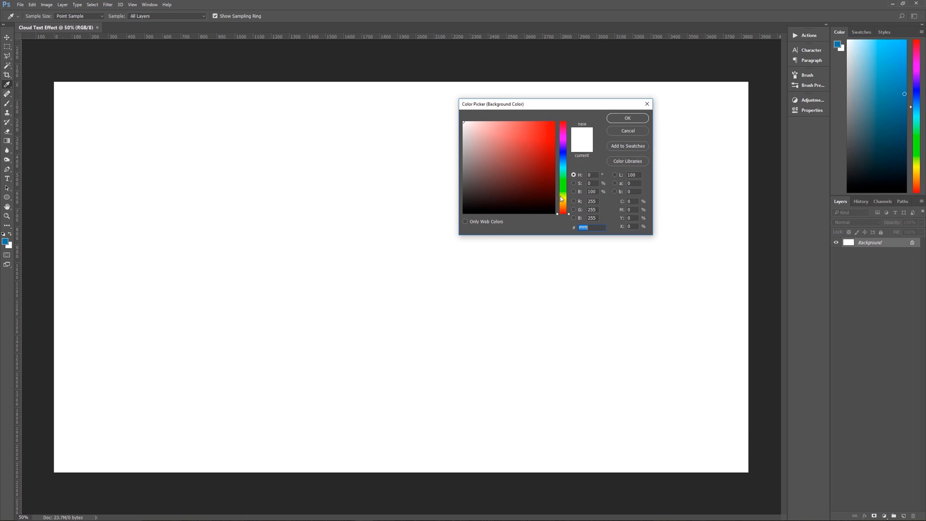
mouse_move(541, 232)
type("65")
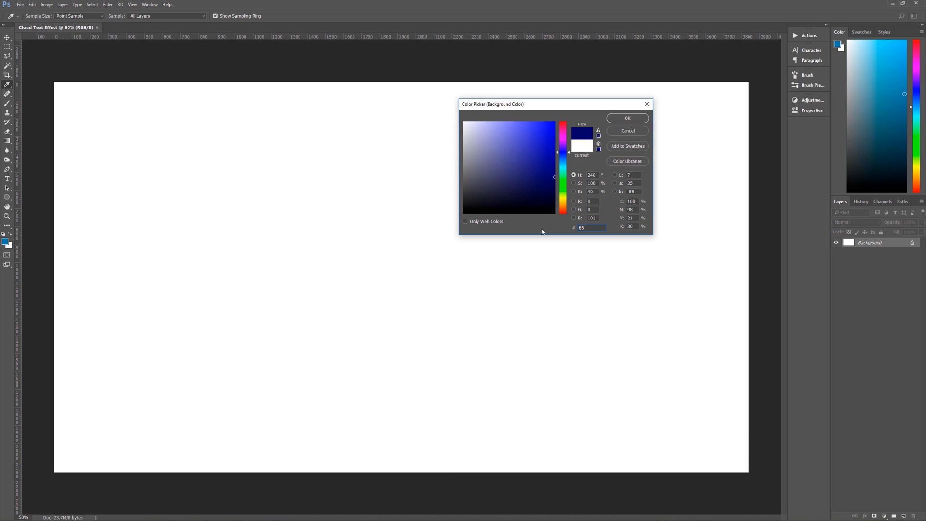
left_click(563, 127)
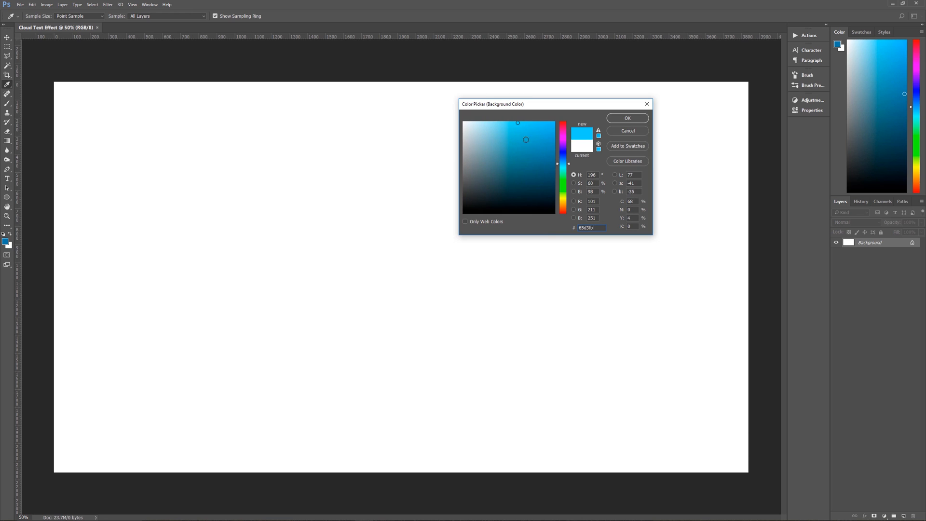
left_click(627, 118)
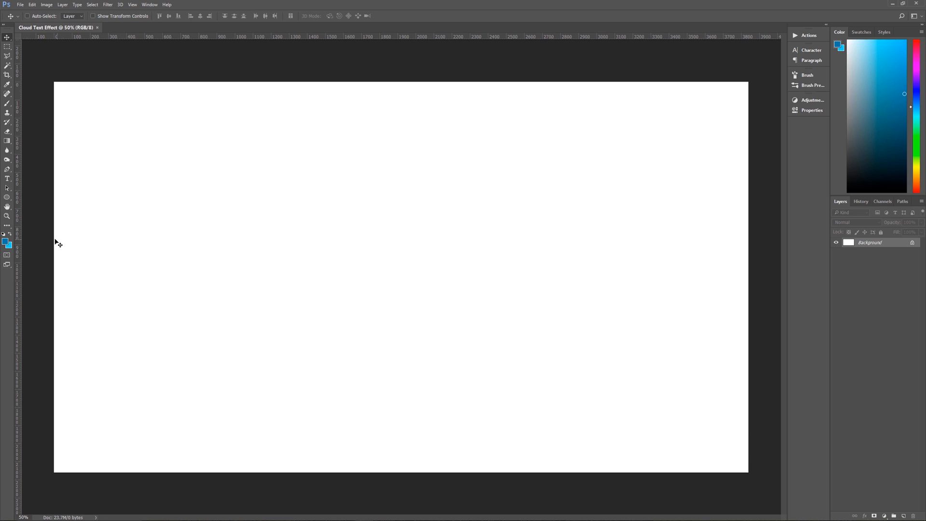
mouse_move(395, 352)
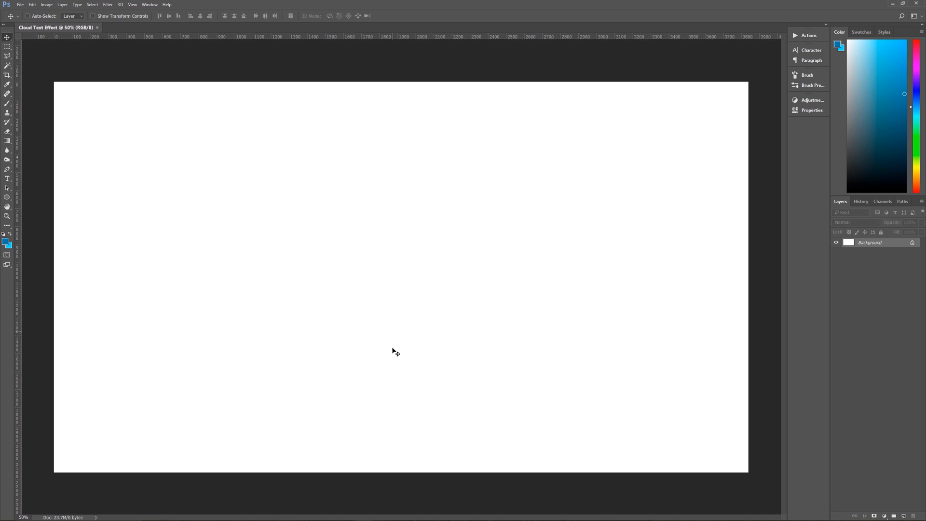
mouse_move(411, 328)
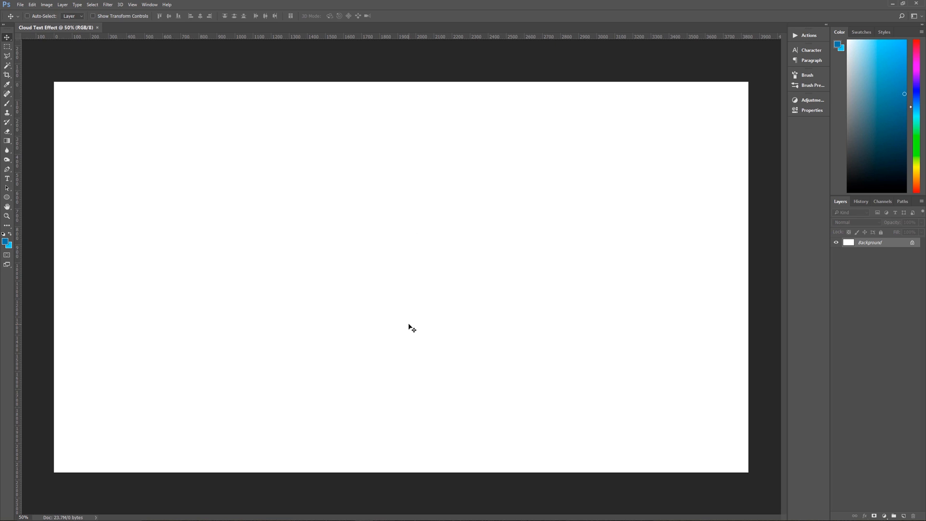
- Fill the Background layer with a linear gradient dragged bottom to top
key("g")
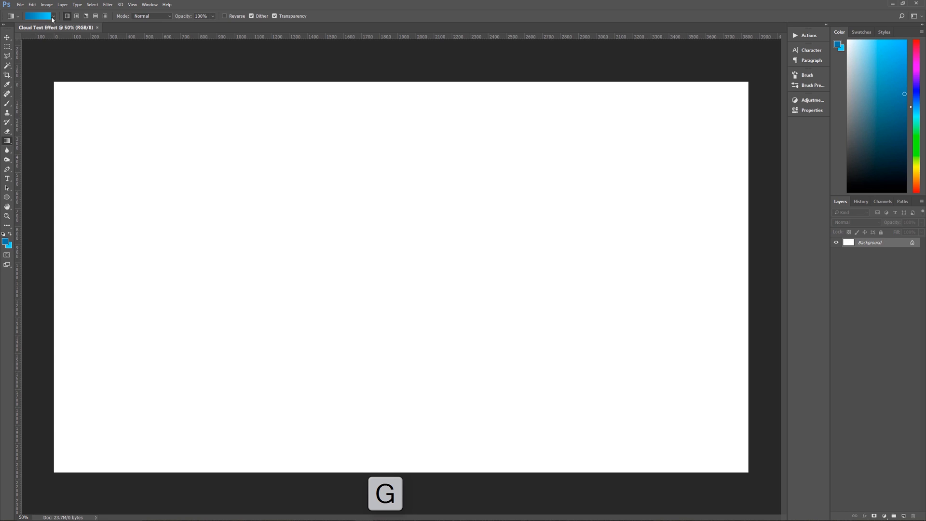
left_click(53, 16)
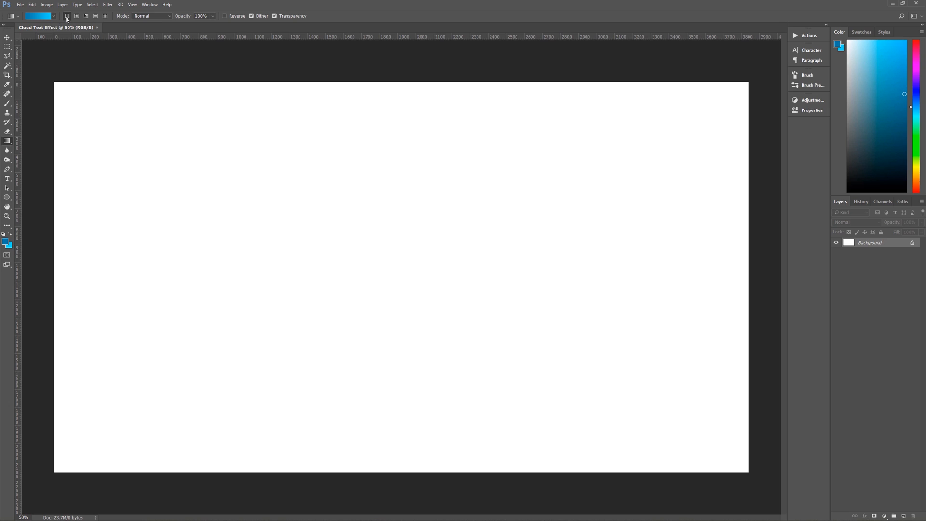
mouse_move(184, 23)
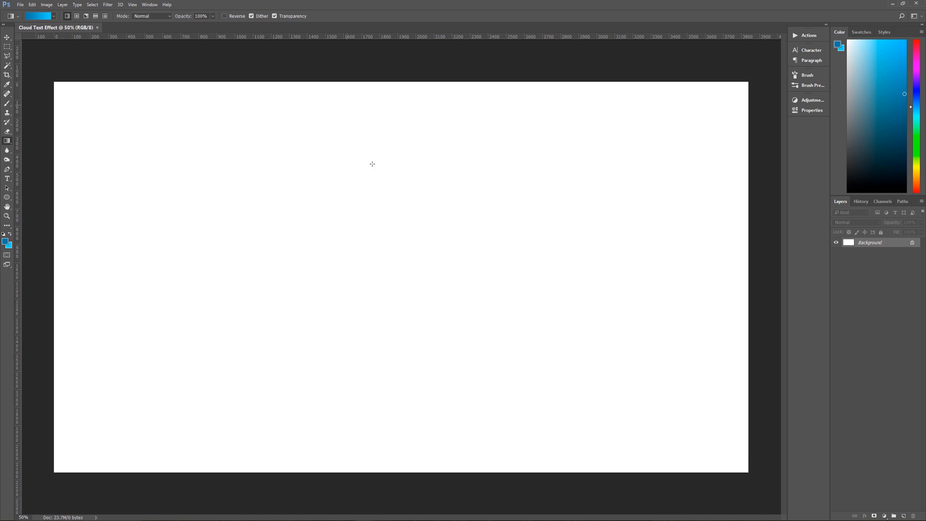
mouse_move(412, 423)
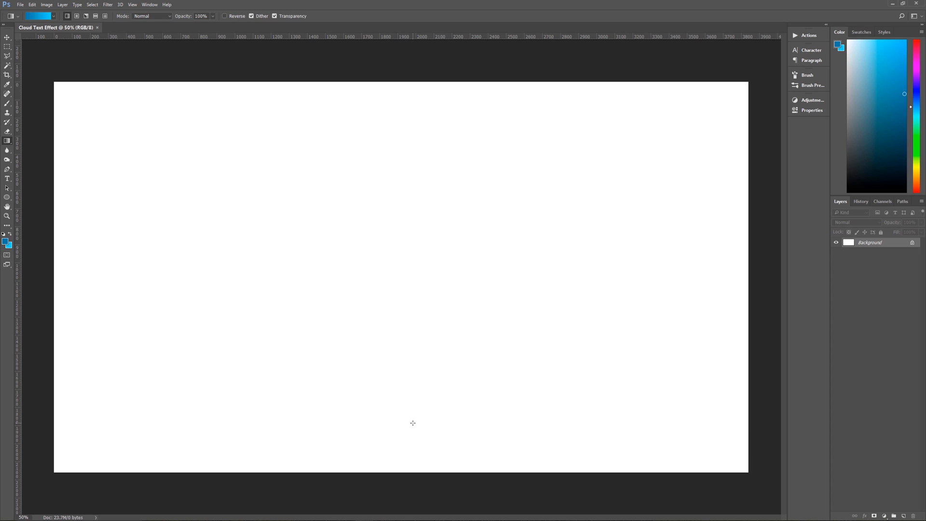
mouse_move(405, 444)
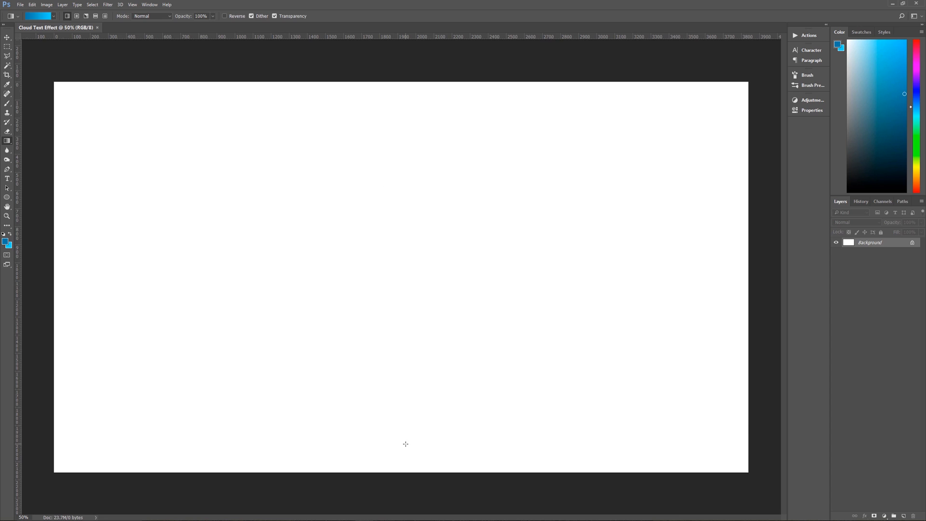
mouse_move(405, 476)
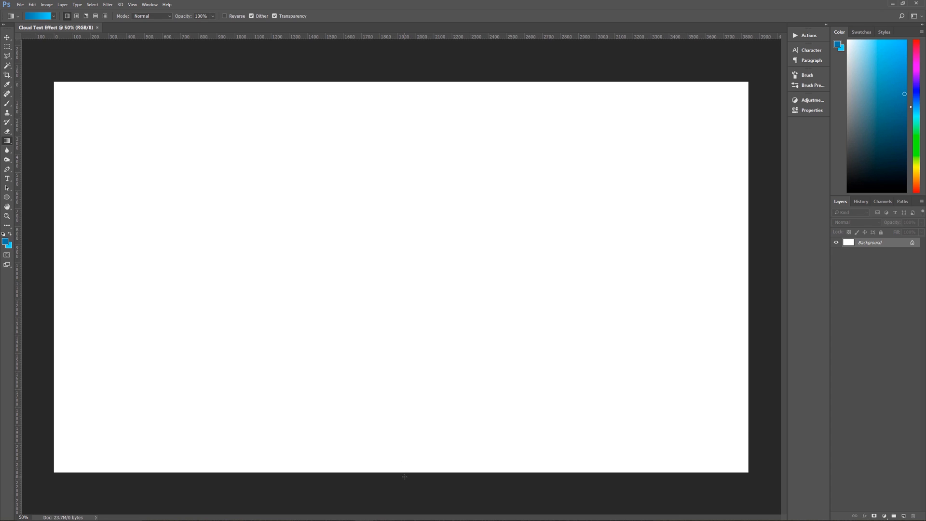
mouse_move(399, 437)
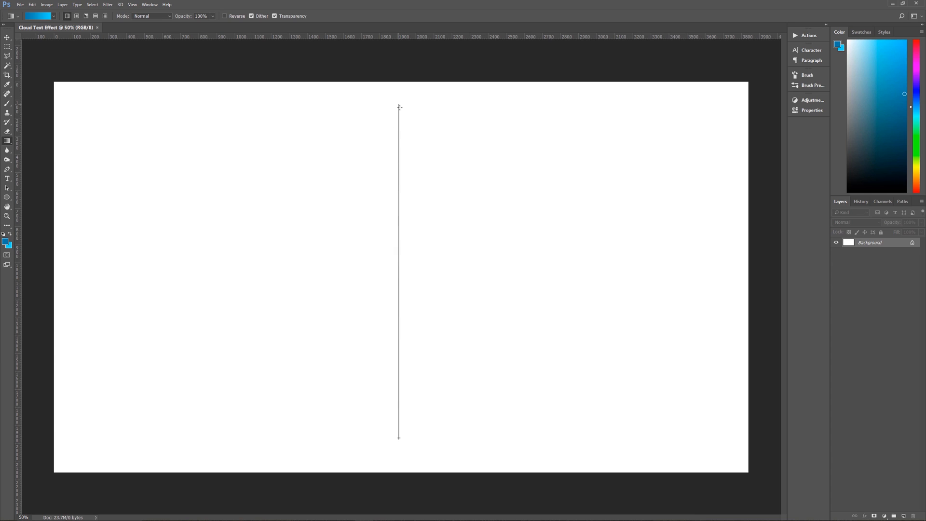
left_click_drag(399, 108, 399, 437)
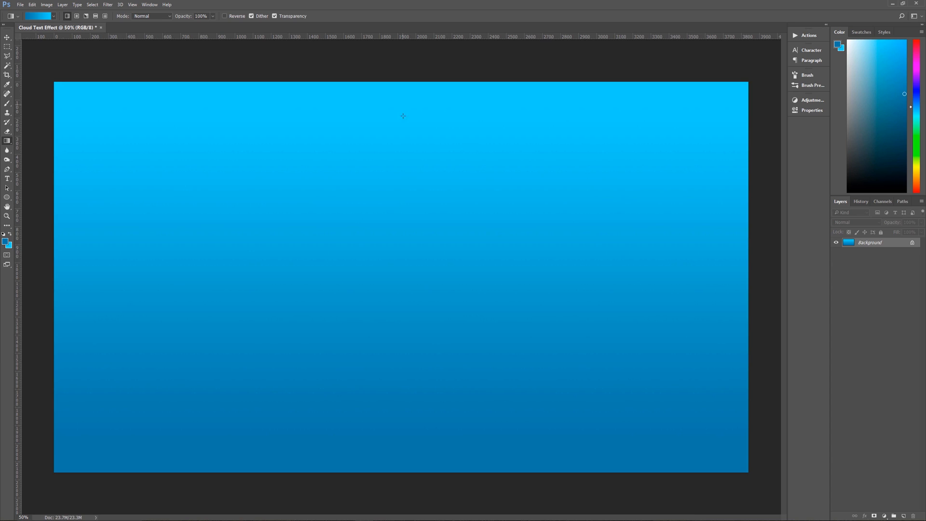
mouse_move(450, 257)
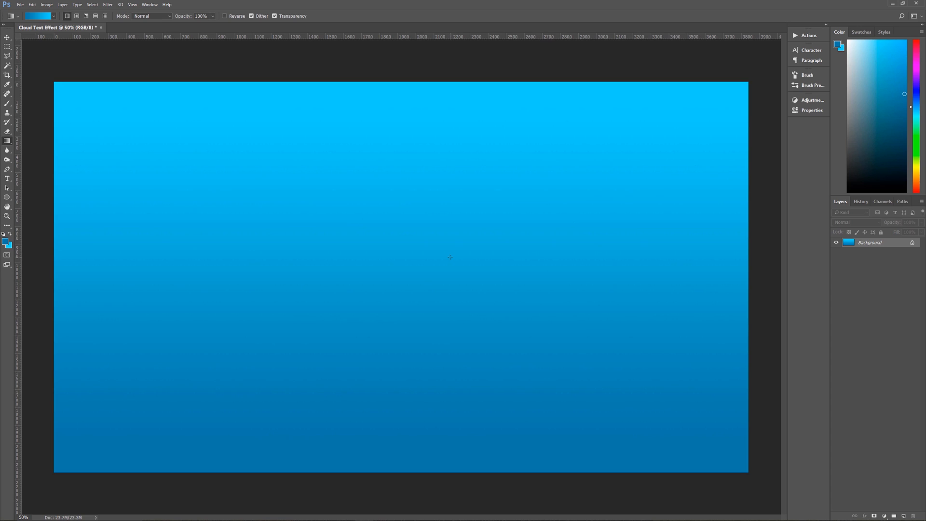
mouse_move(312, 266)
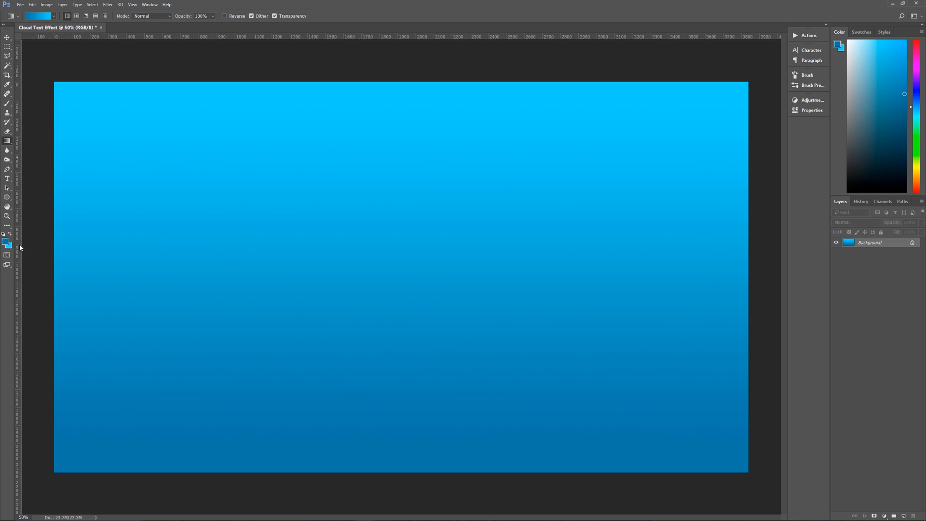
mouse_move(43, 242)
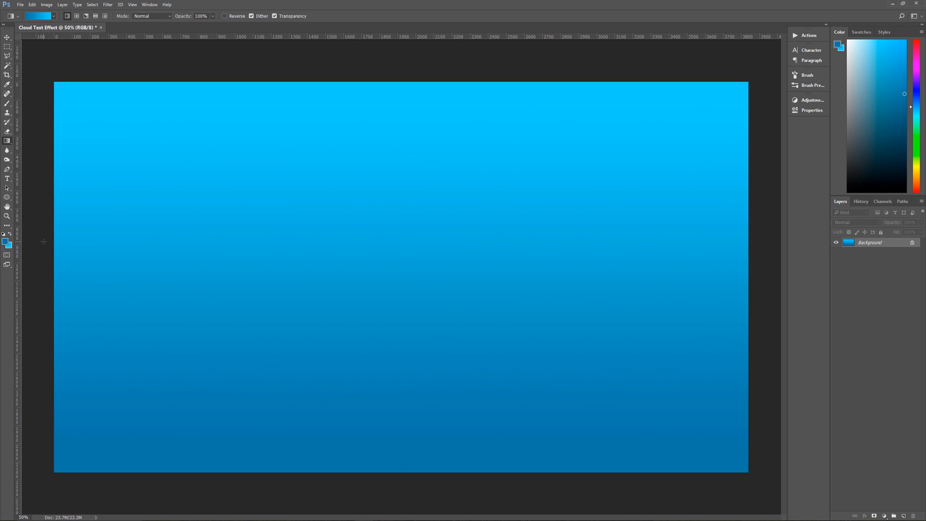
- Reset the foreground and background colours to their defaults
key("d")
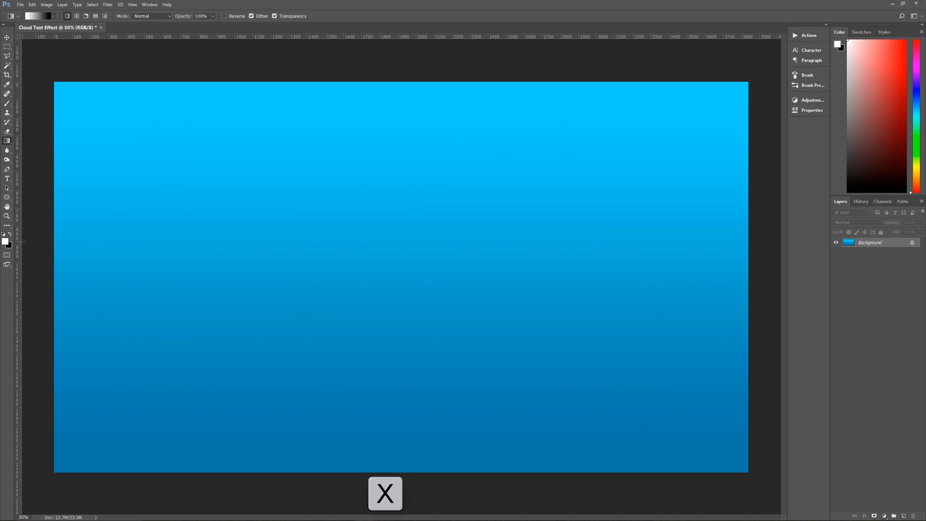
mouse_move(10, 236)
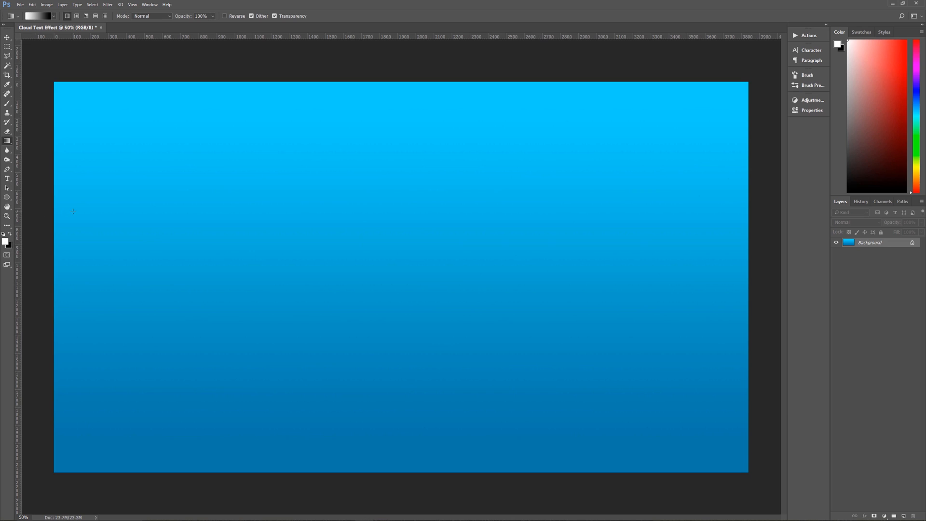
mouse_move(94, 212)
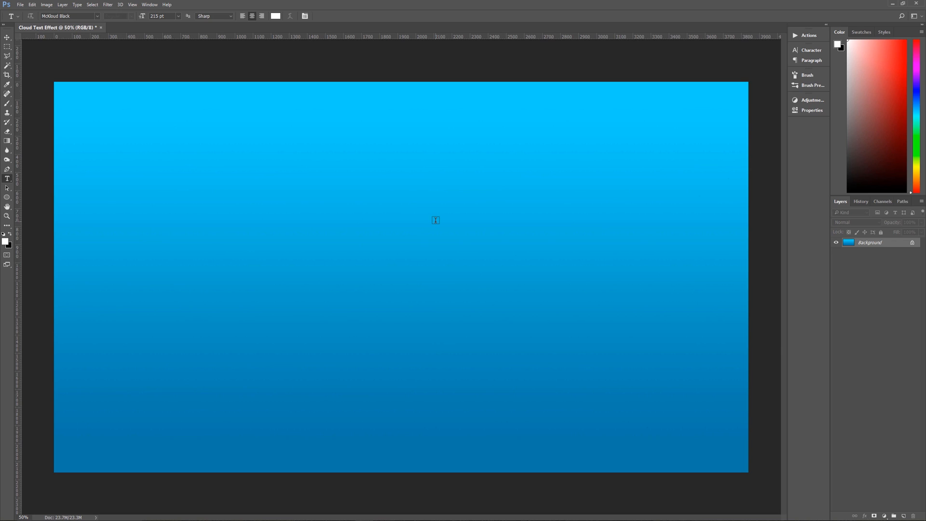
mouse_move(448, 97)
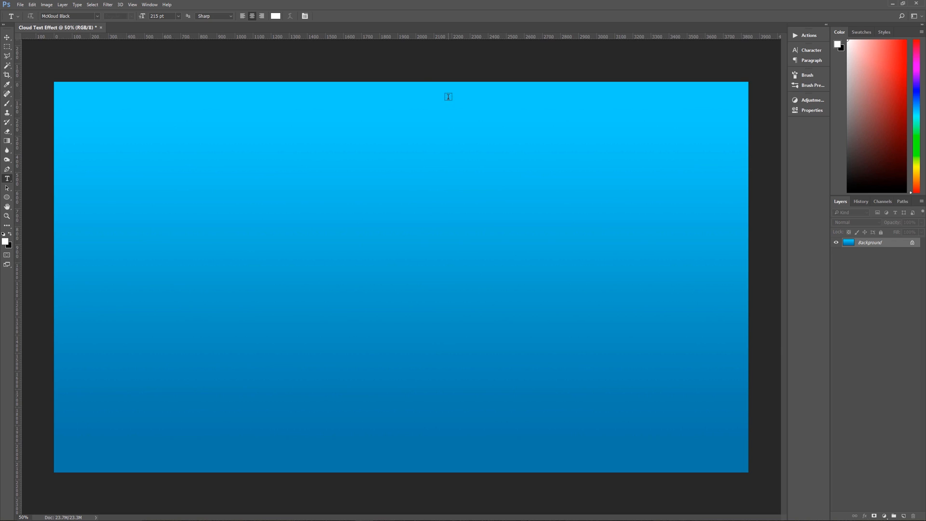
mouse_move(165, 23)
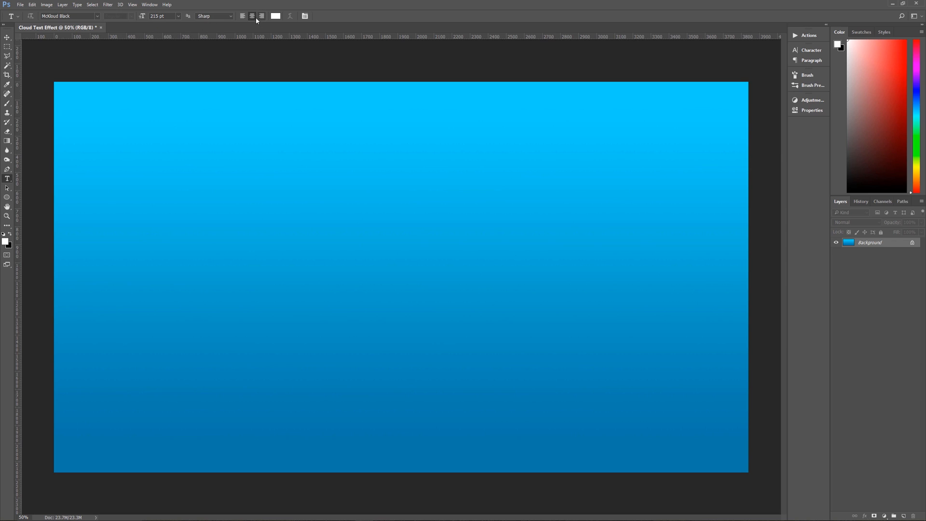
mouse_move(260, 45)
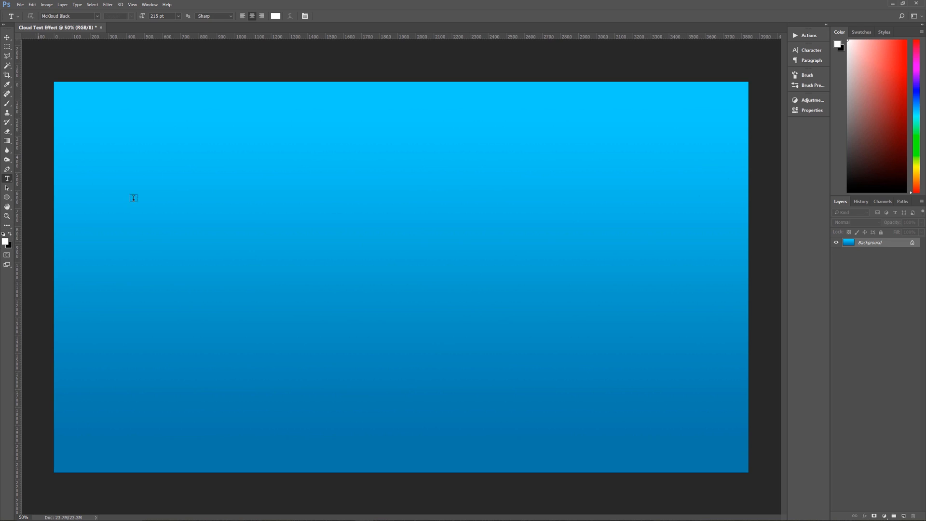
mouse_move(542, 71)
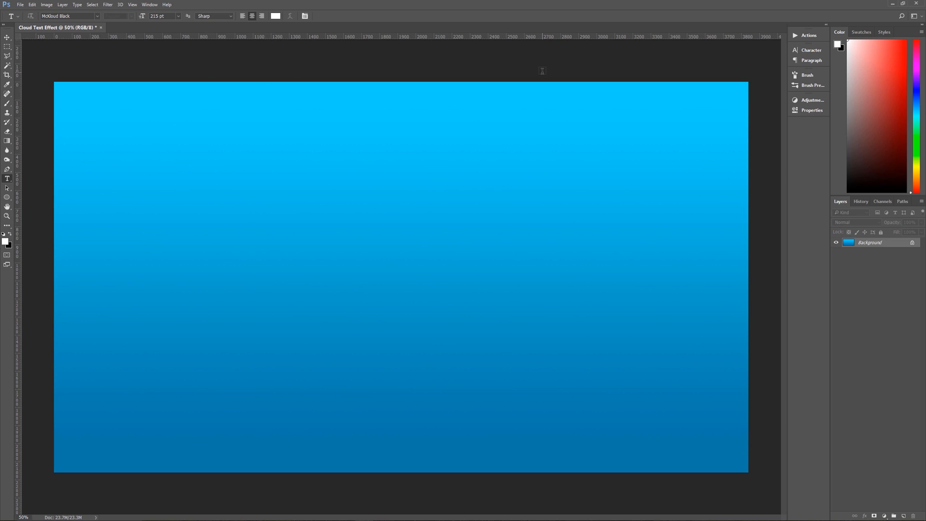
- Set 165 pt leading and All Caps in the Character panel, then hide it
left_click(811, 50)
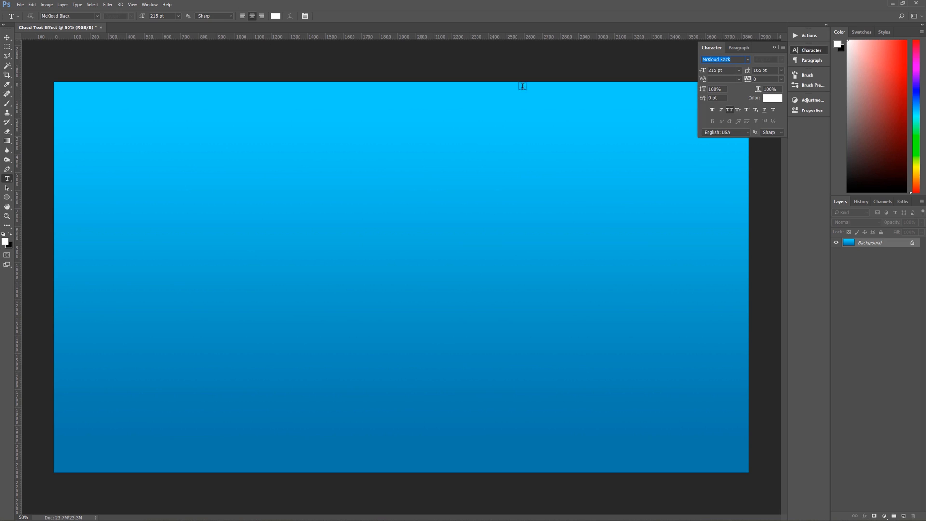
left_click(149, 4)
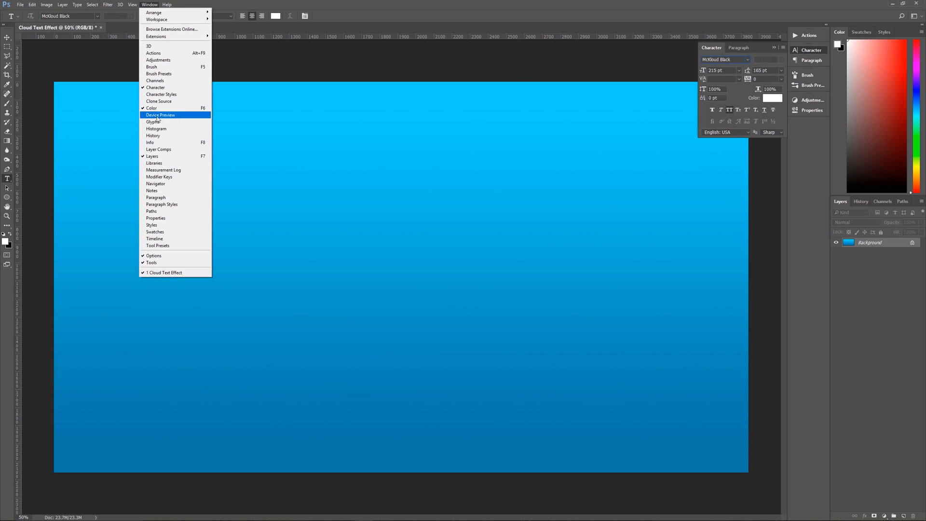
mouse_move(155, 87)
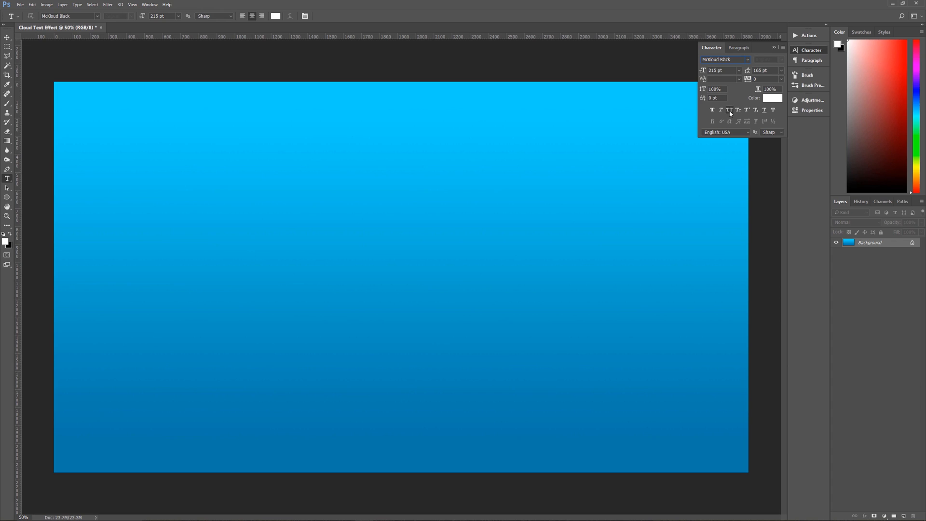
mouse_move(728, 110)
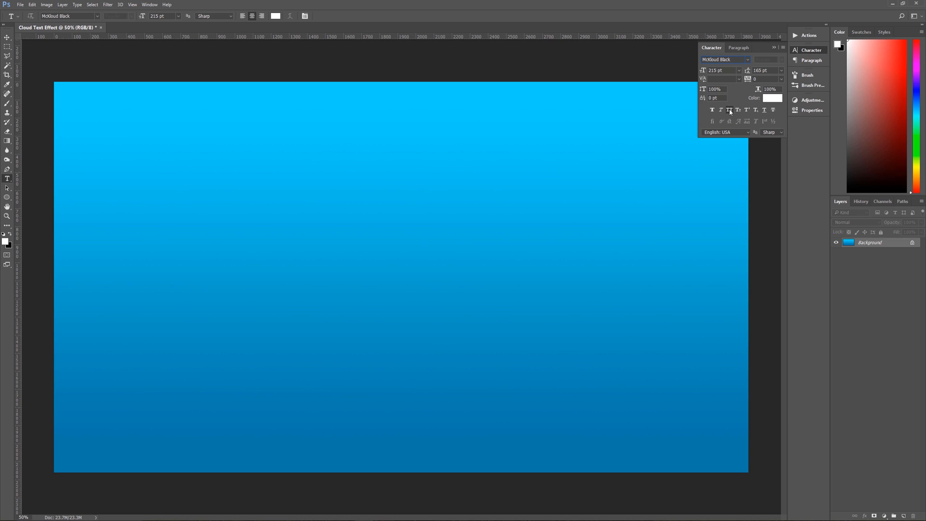
mouse_move(731, 111)
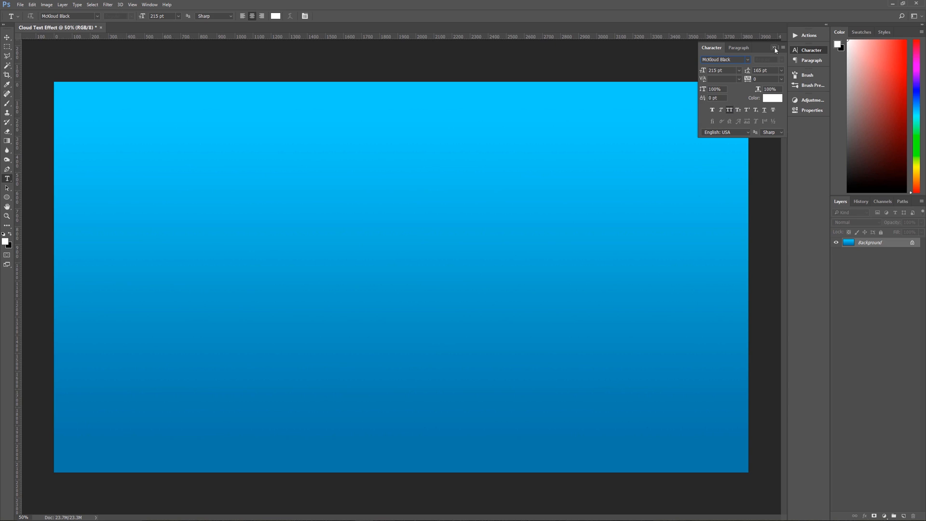
left_click(774, 47)
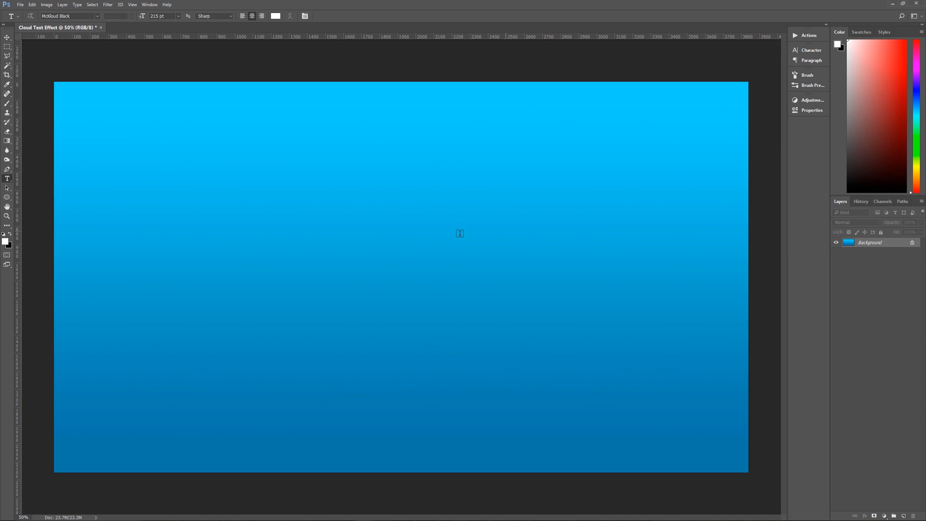
- Type 'PIXEL MAGIC' on the canvas and commit the type layer
left_click(460, 234)
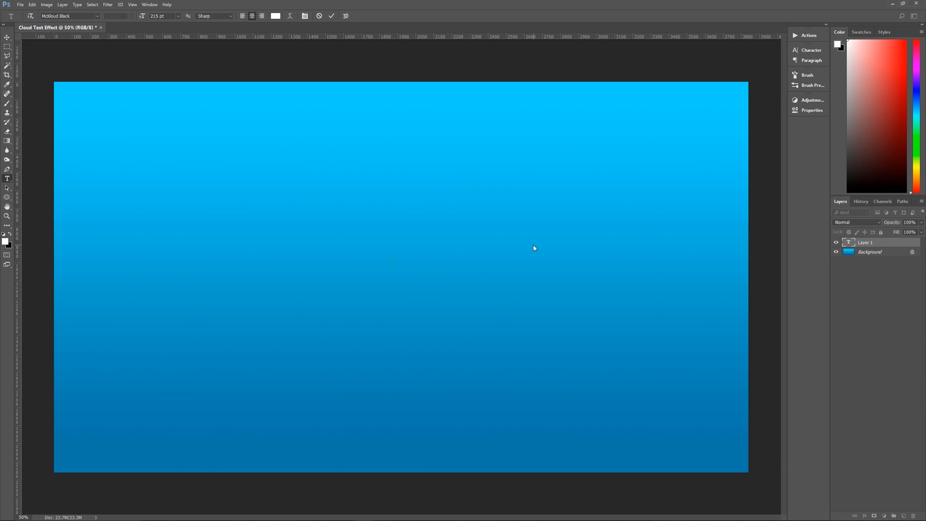
type("PIXEL M")
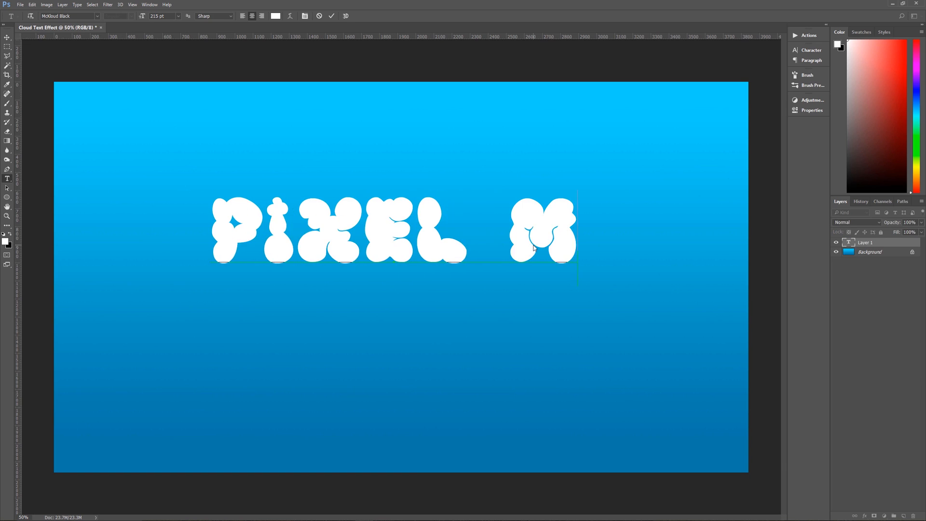
type("AGIC")
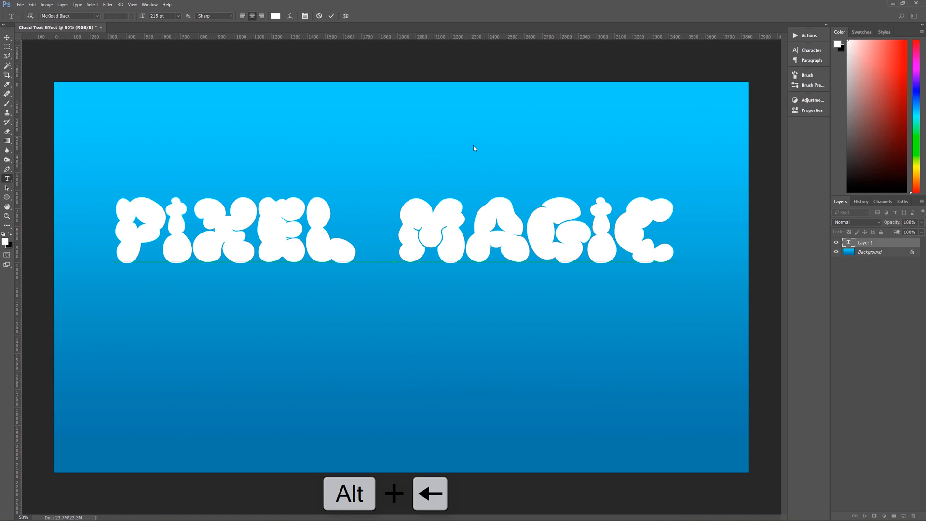
left_click(331, 16)
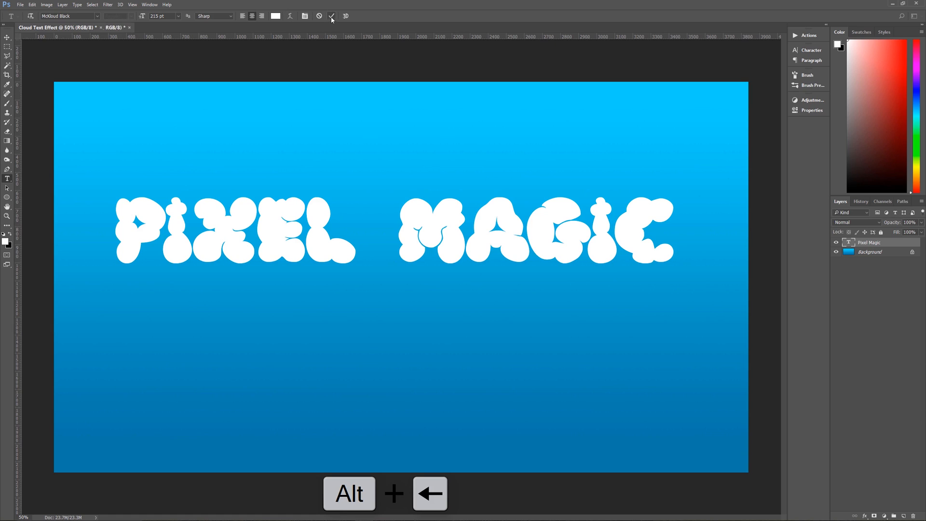
- Move the PIXEL MAGIC text down to the centre of the canvas
left_click(331, 16)
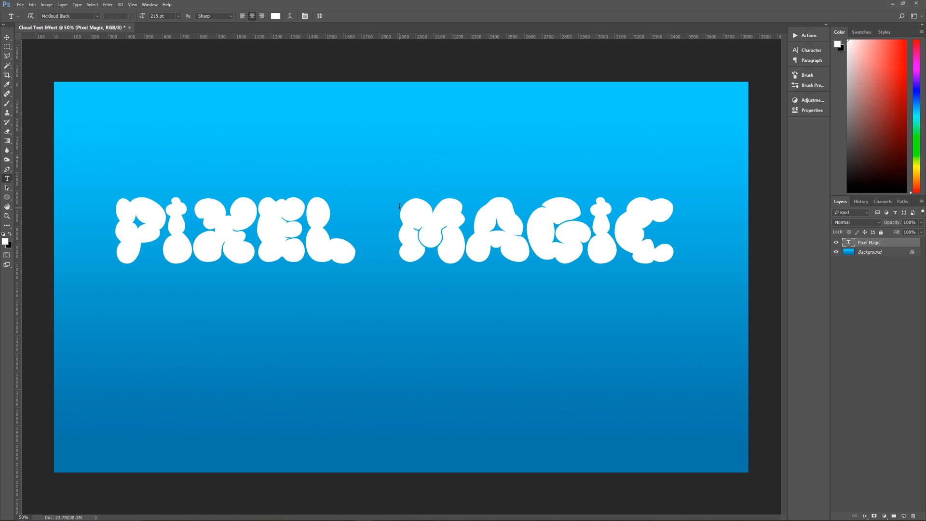
mouse_move(414, 232)
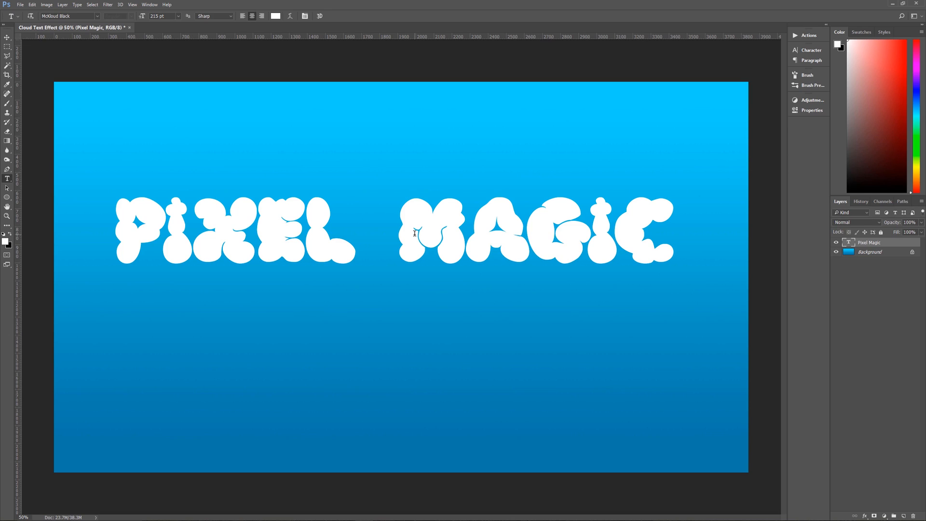
mouse_move(361, 200)
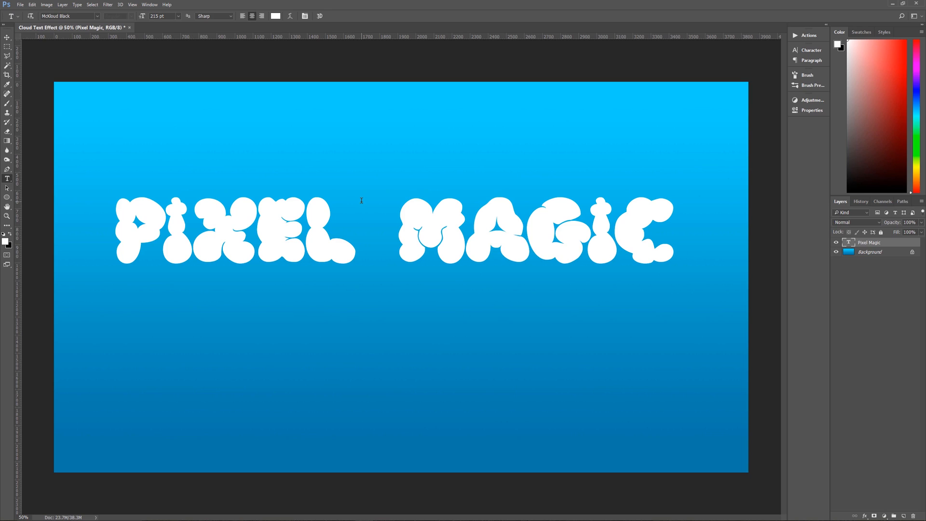
key("v")
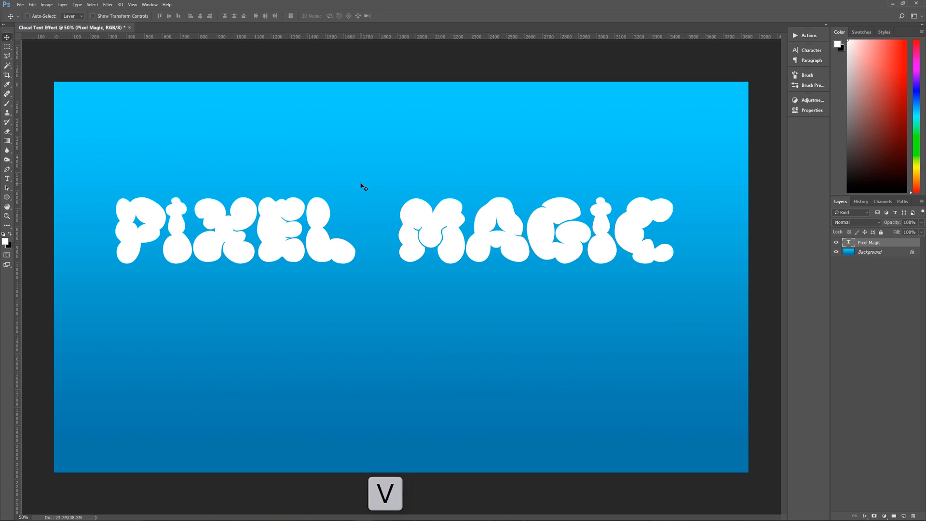
mouse_move(260, 184)
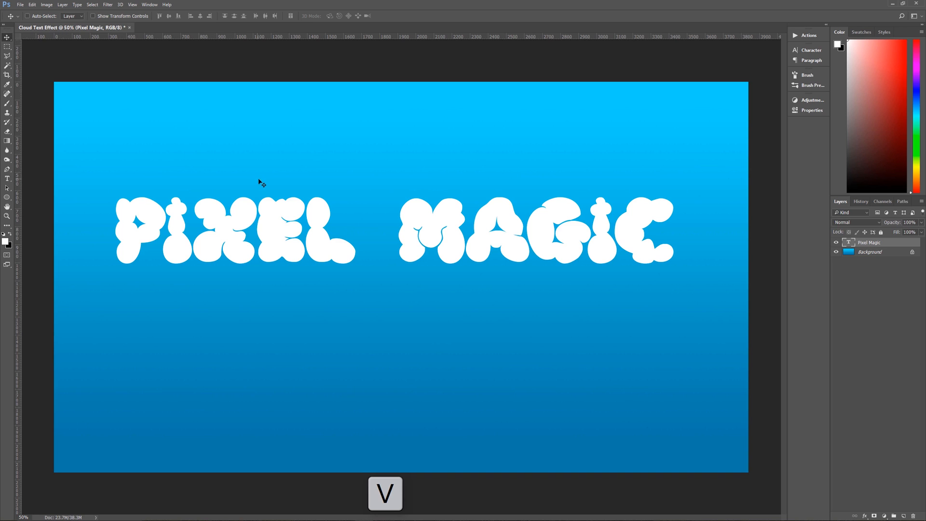
left_click_drag(258, 182, 335, 260)
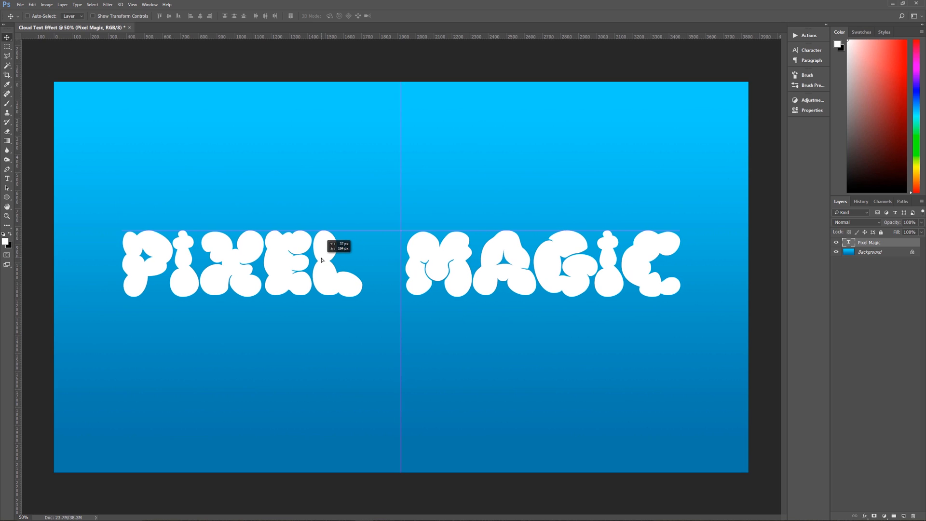
left_click_drag(322, 260, 325, 273)
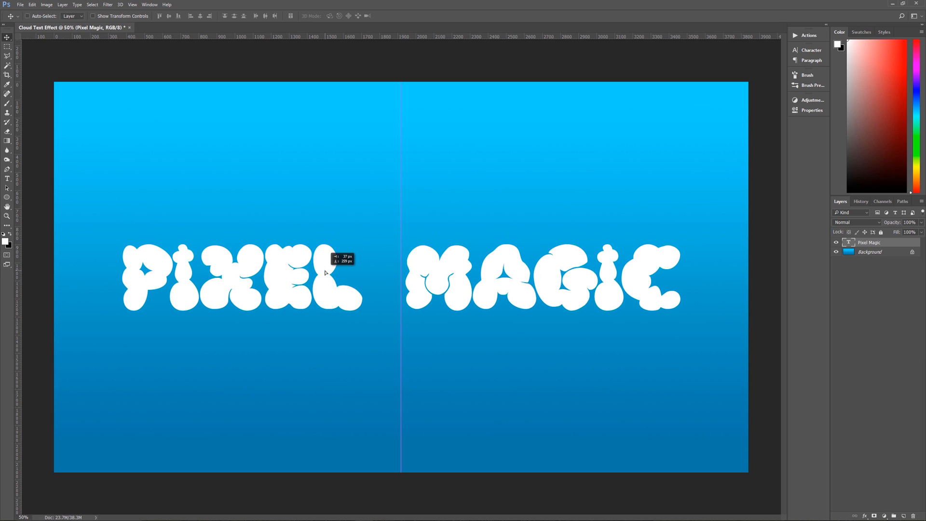
mouse_move(434, 270)
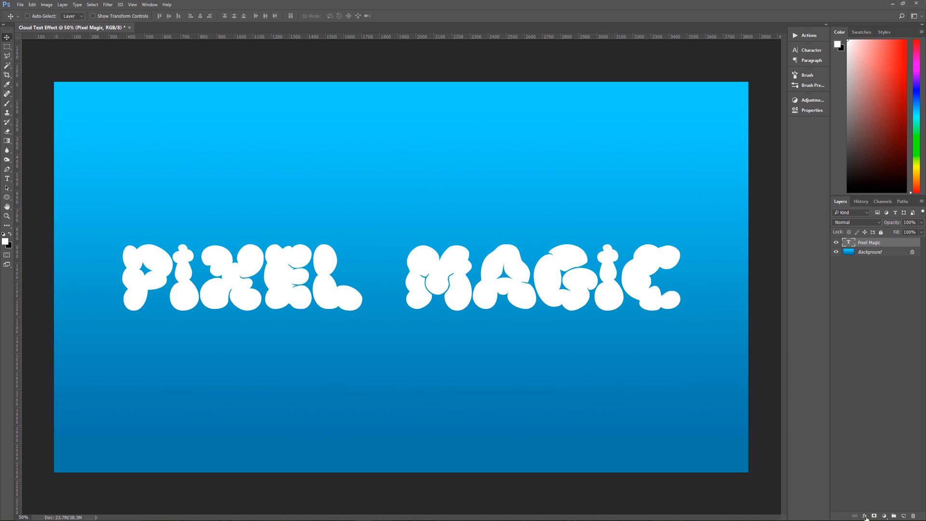
- Add a Bevel & Emboss layer style to the PIXEL MAGIC text
left_click(864, 516)
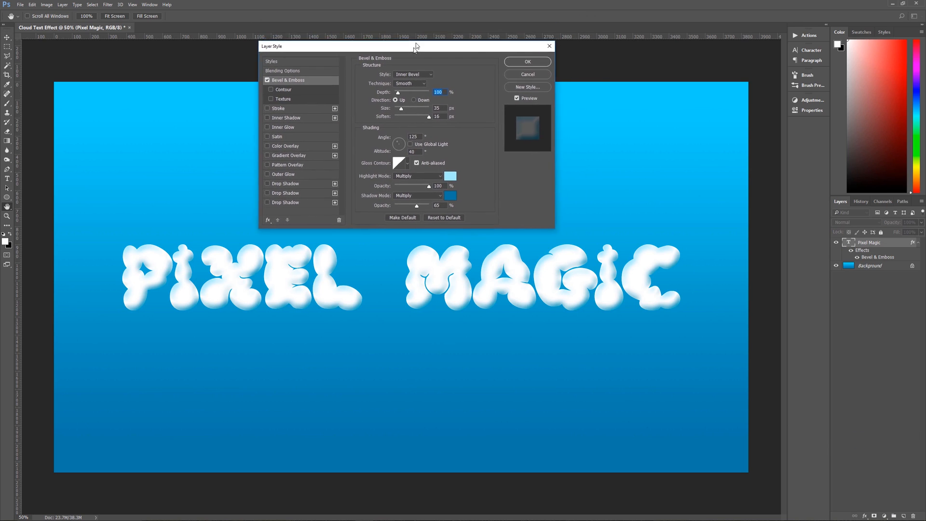
left_click_drag(416, 46, 412, 40)
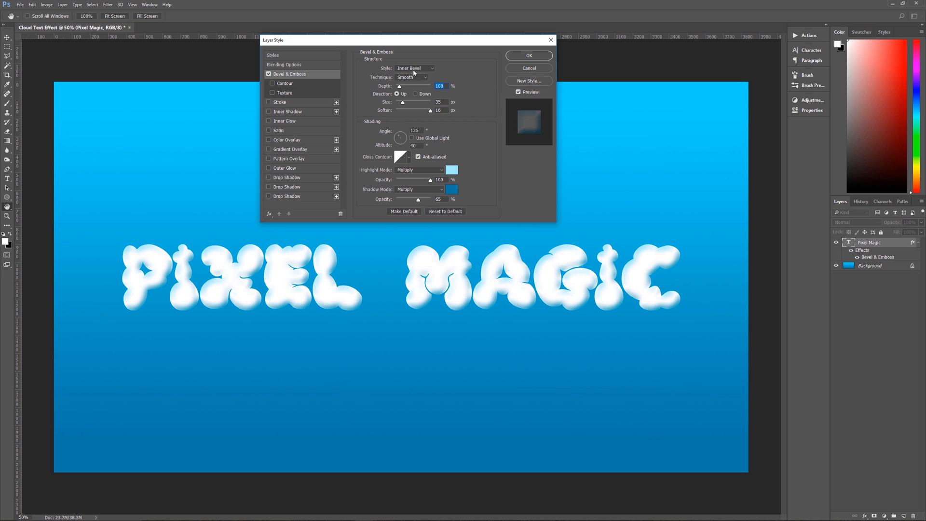
mouse_move(410, 98)
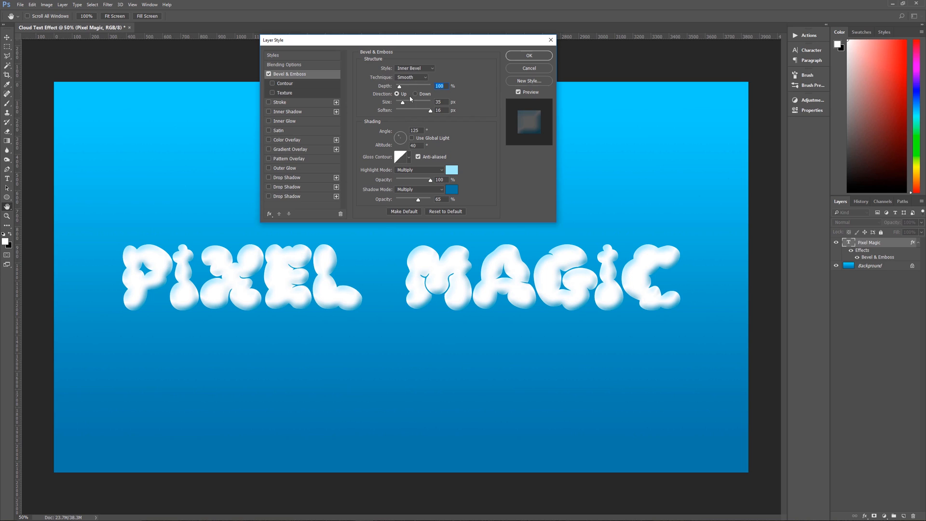
mouse_move(393, 99)
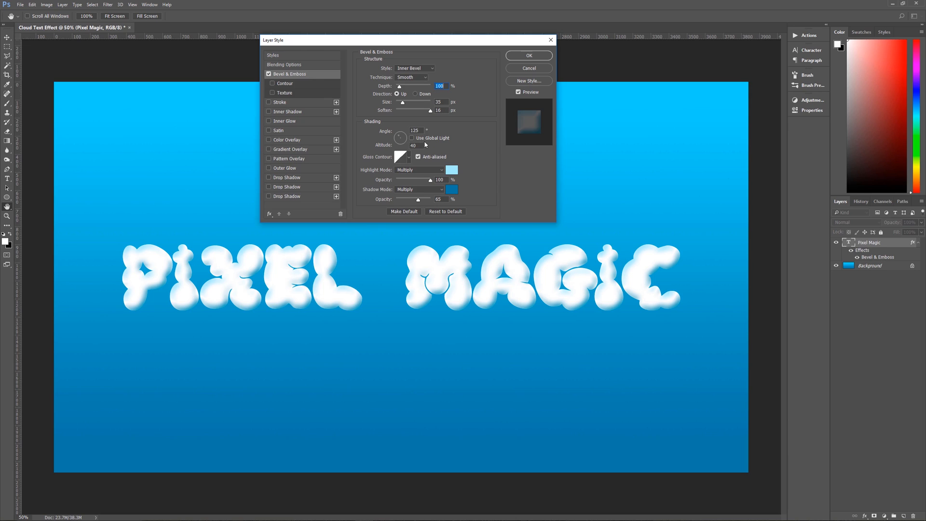
mouse_move(426, 144)
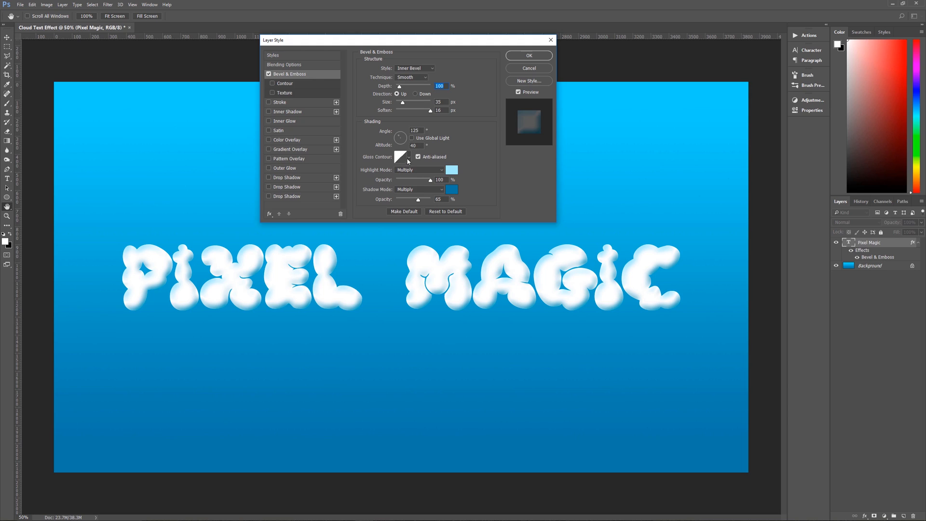
mouse_move(403, 156)
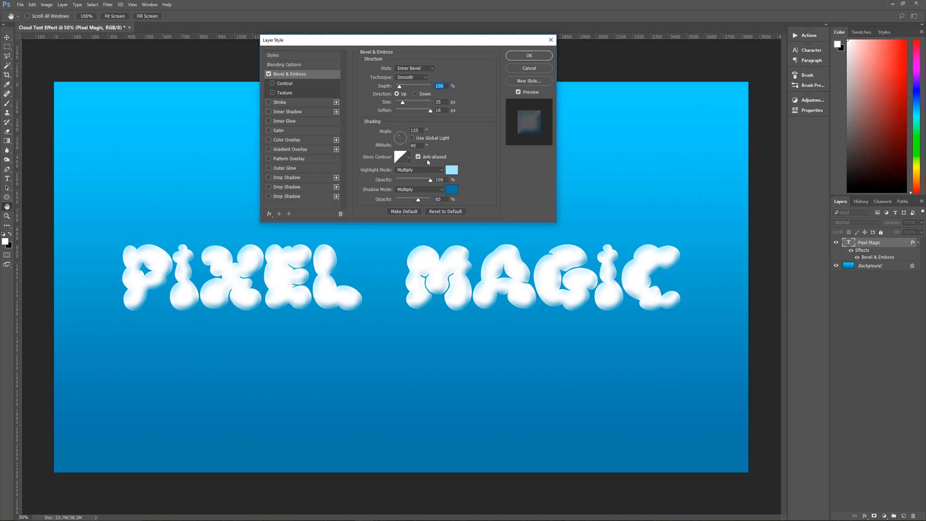
mouse_move(407, 176)
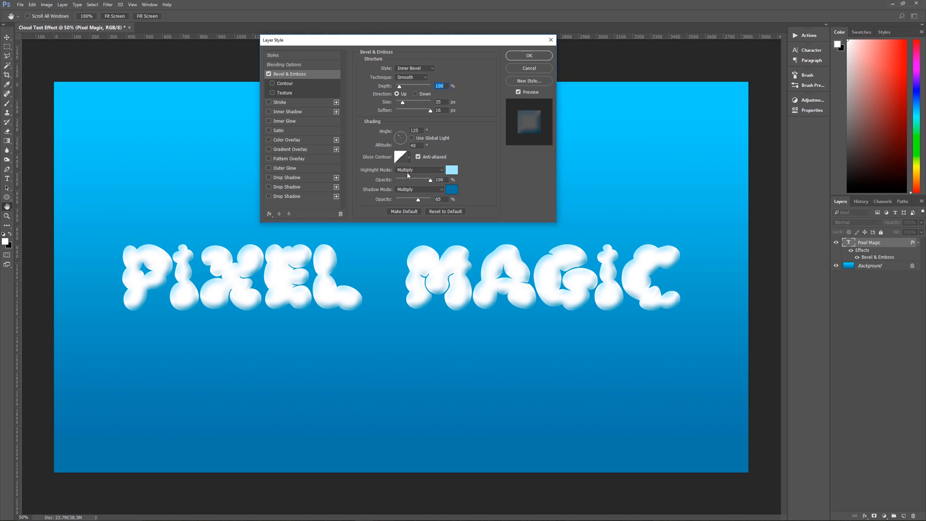
left_click(451, 170)
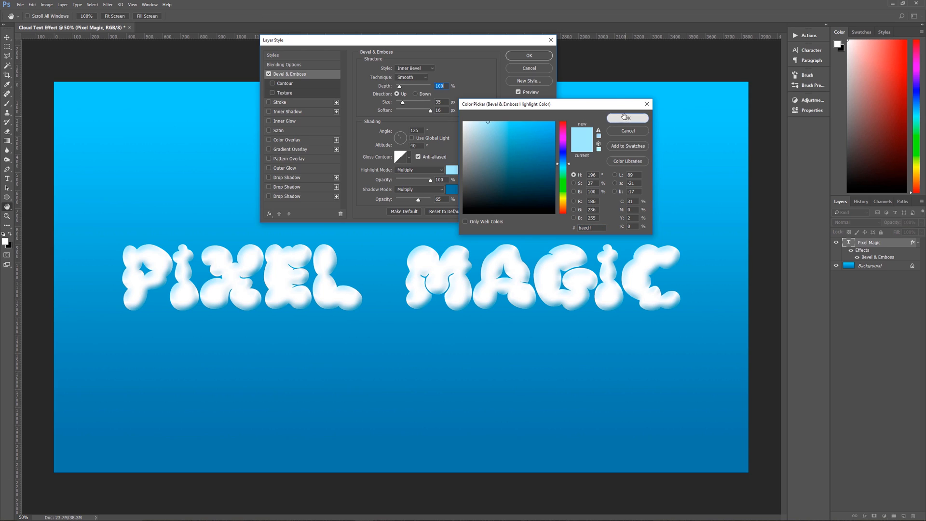
left_click(627, 118)
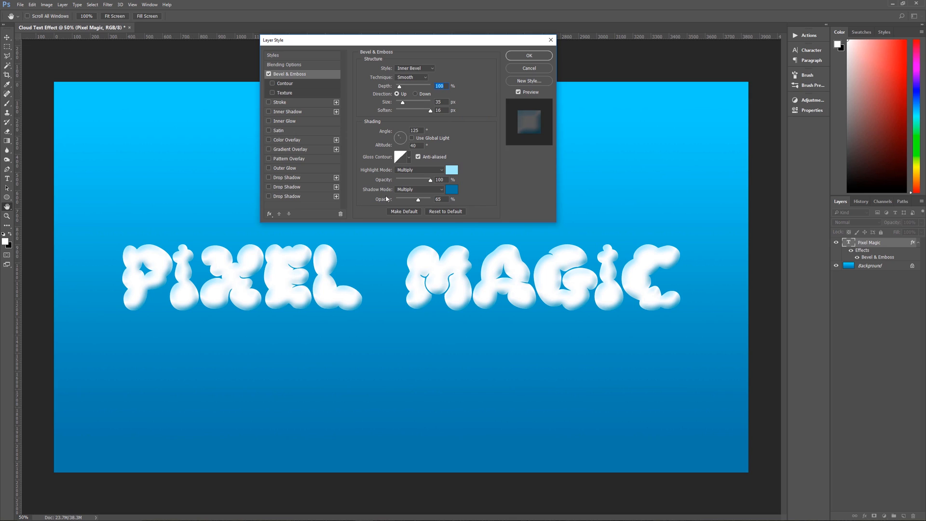
left_click(451, 189)
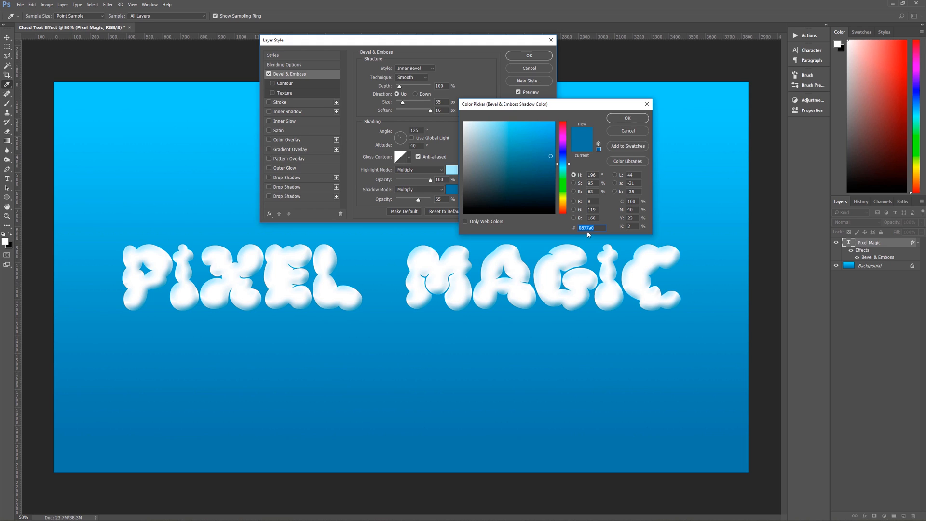
left_click(626, 117)
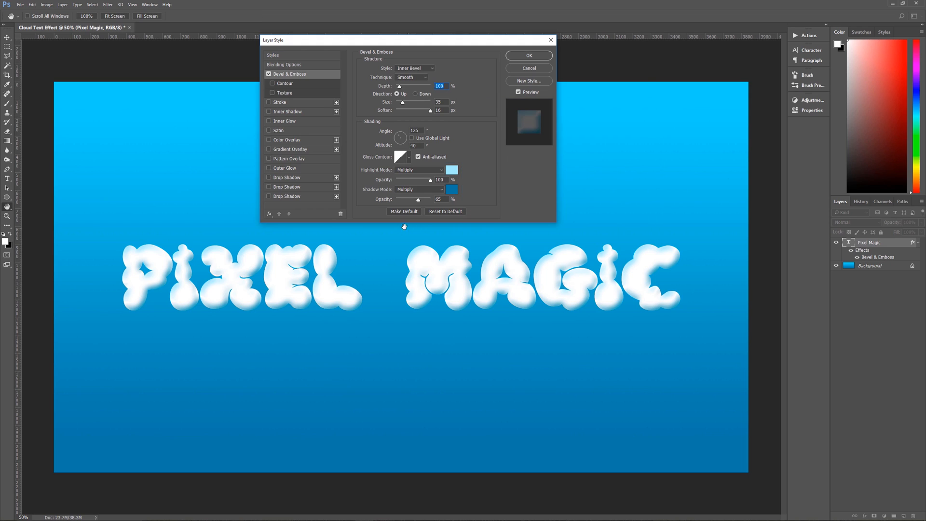
mouse_move(440, 207)
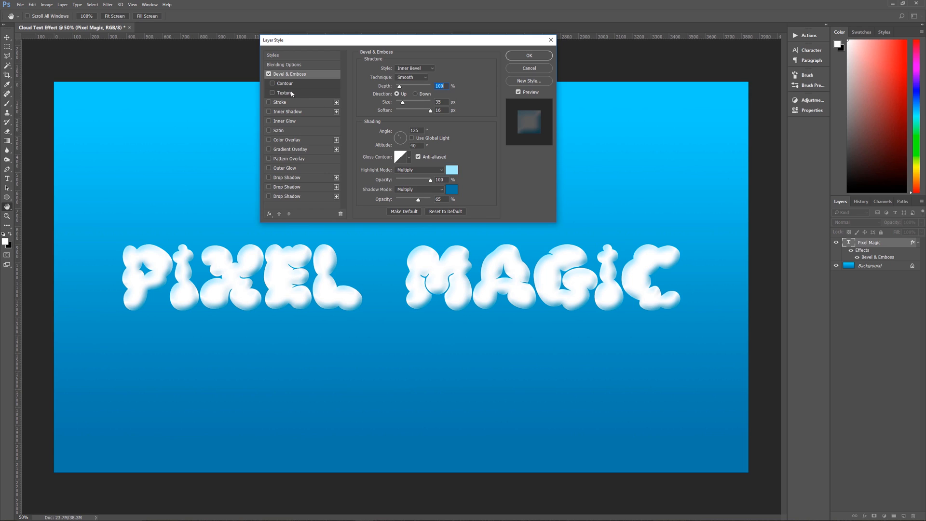
- Enable the bevel Contour and load the Contours preset set
left_click(272, 83)
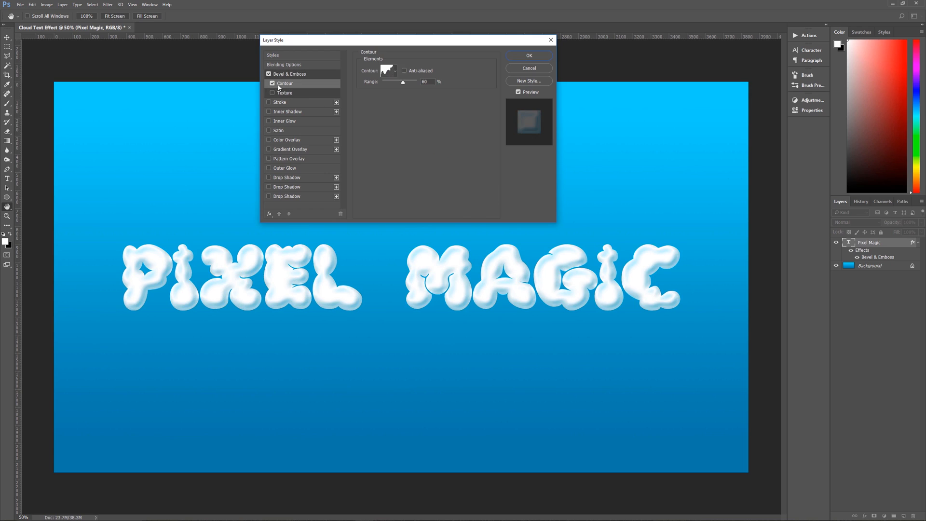
mouse_move(395, 73)
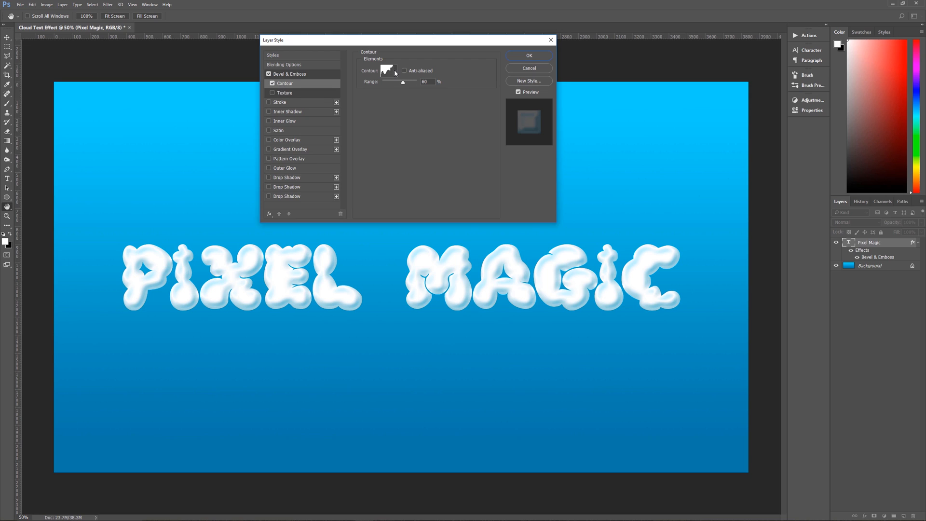
left_click(388, 71)
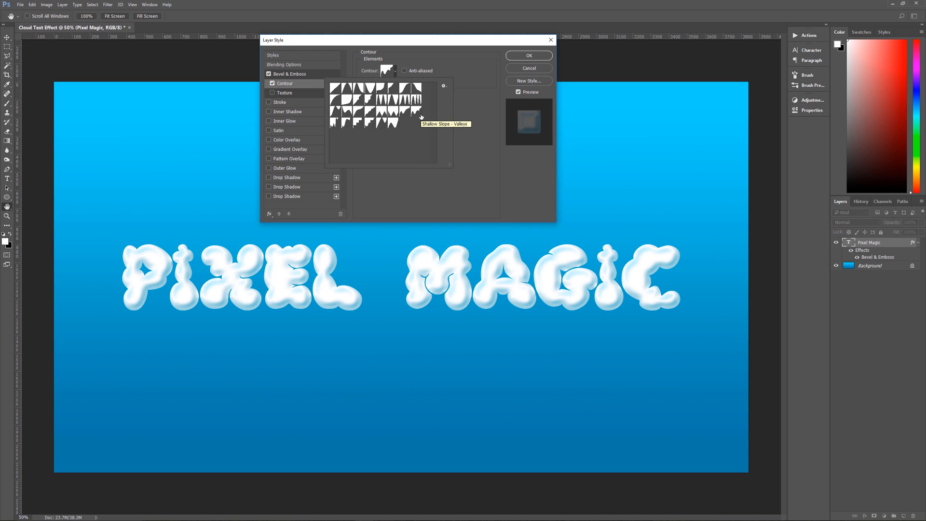
mouse_move(420, 115)
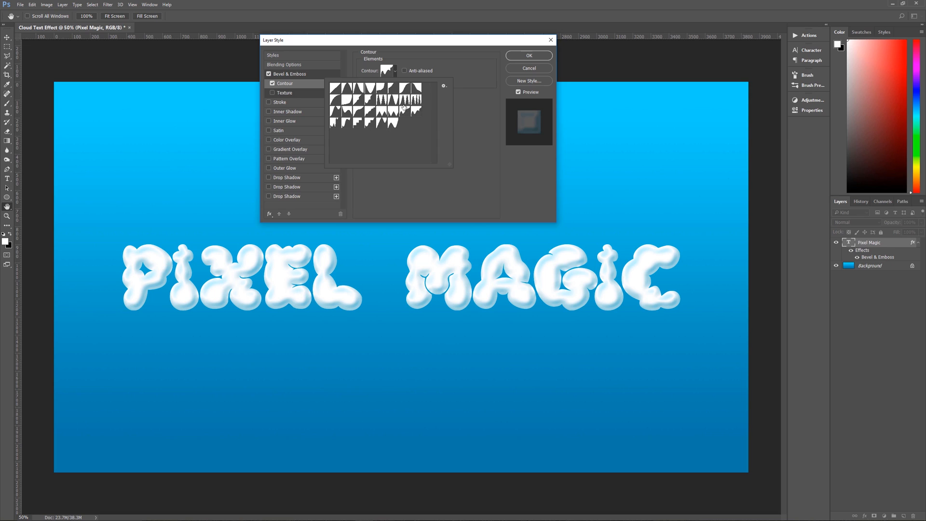
left_click(444, 86)
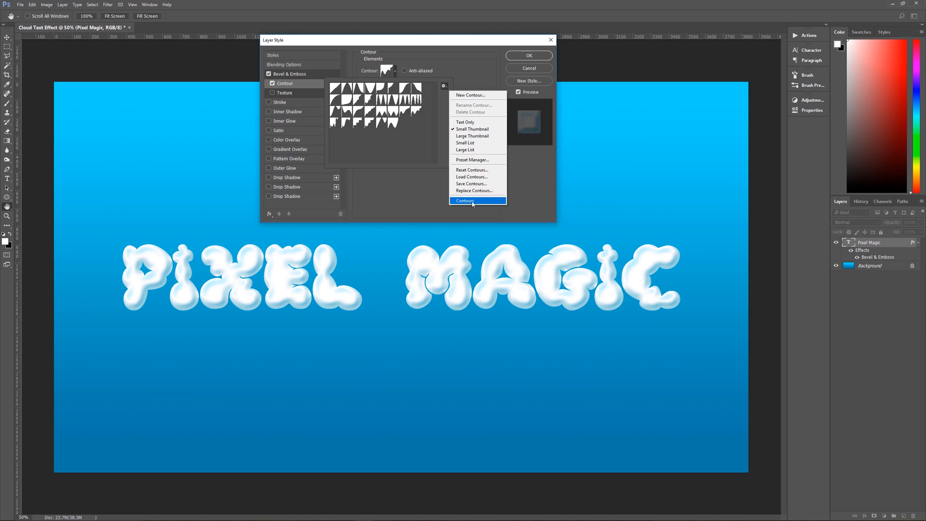
left_click(466, 200)
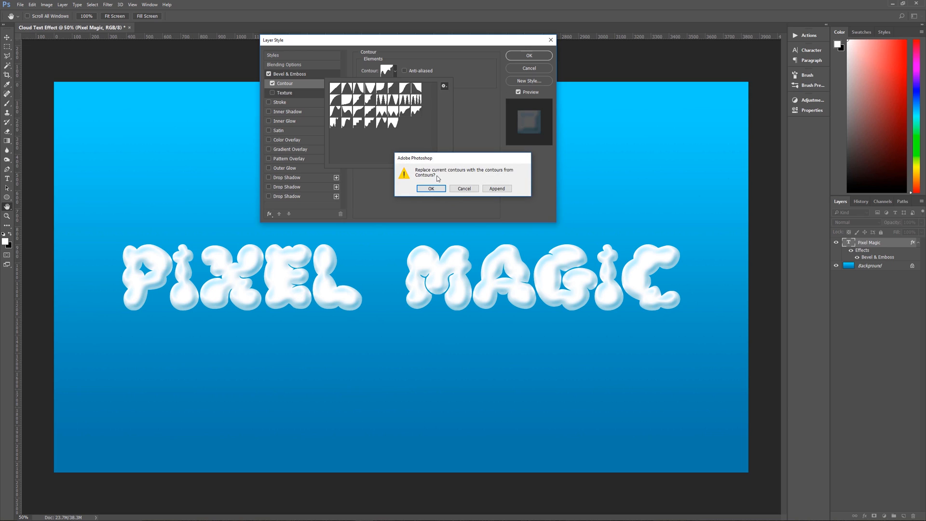
mouse_move(455, 174)
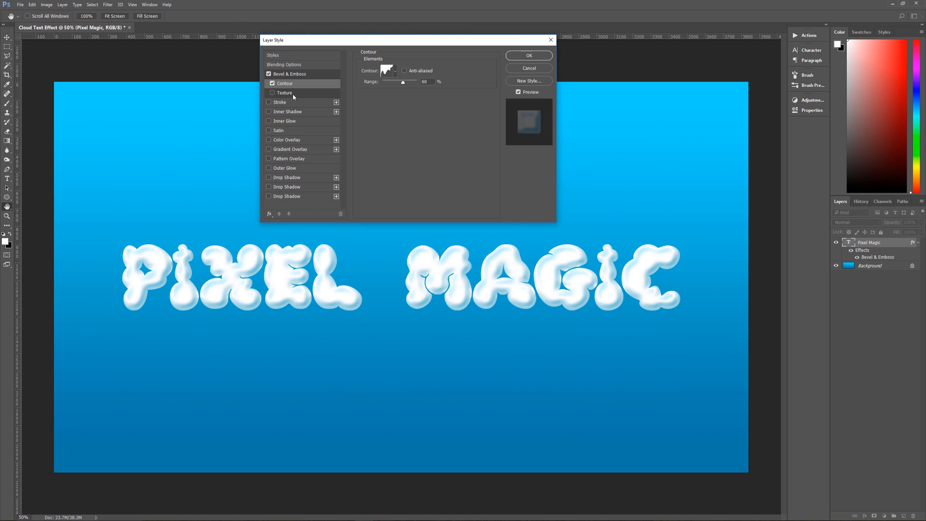
- Enable bevel Texture using the clouds pattern from Texture Fill, scale 850%, depth +75
left_click(272, 93)
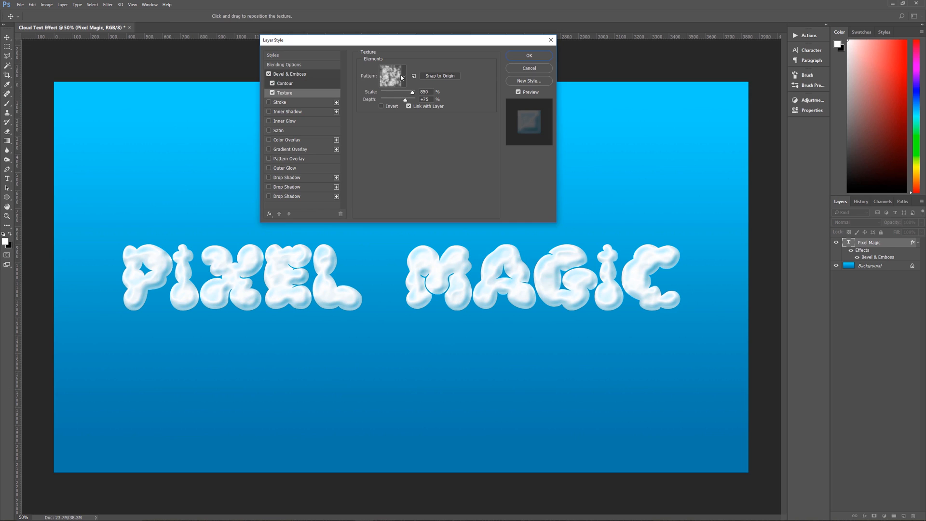
left_click(404, 75)
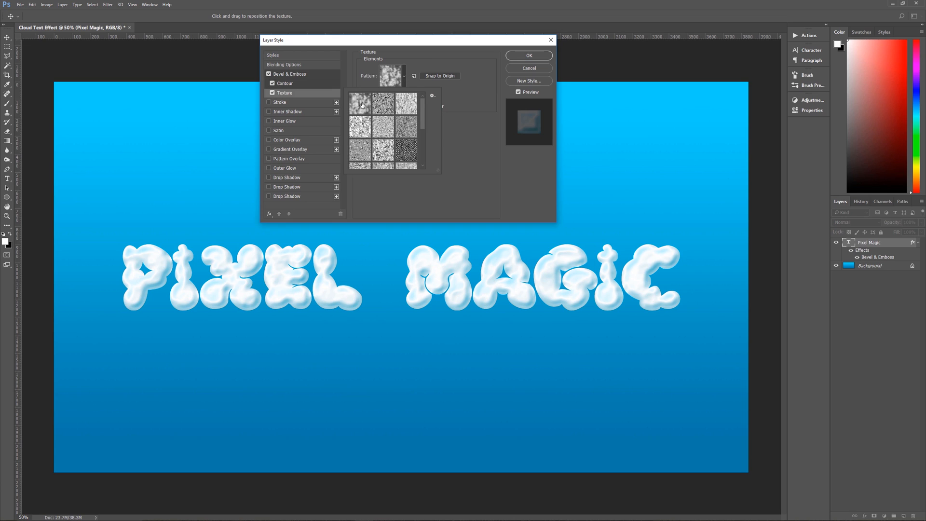
mouse_move(361, 105)
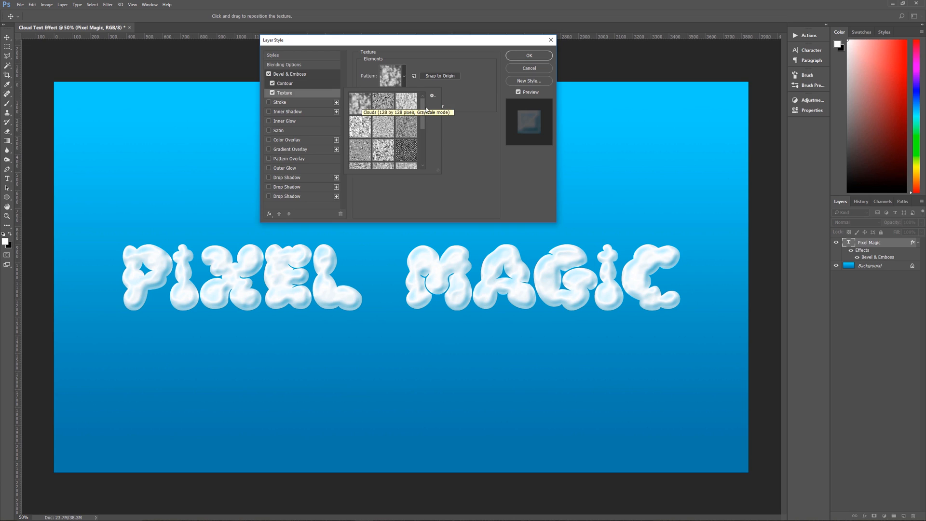
left_click(432, 95)
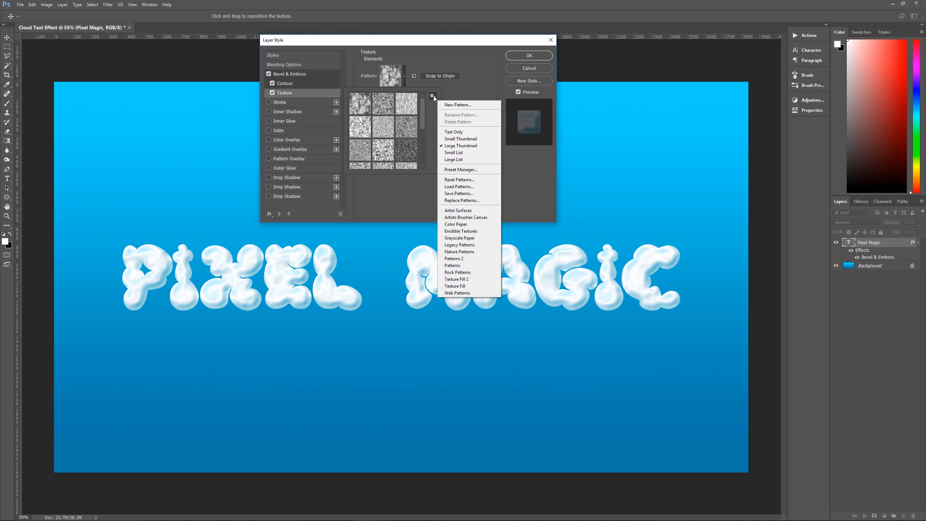
mouse_move(454, 286)
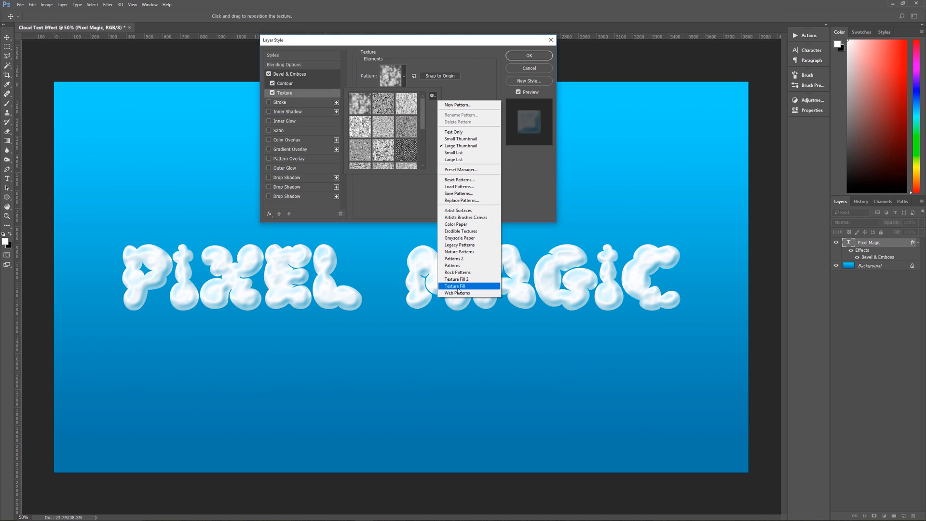
left_click(455, 286)
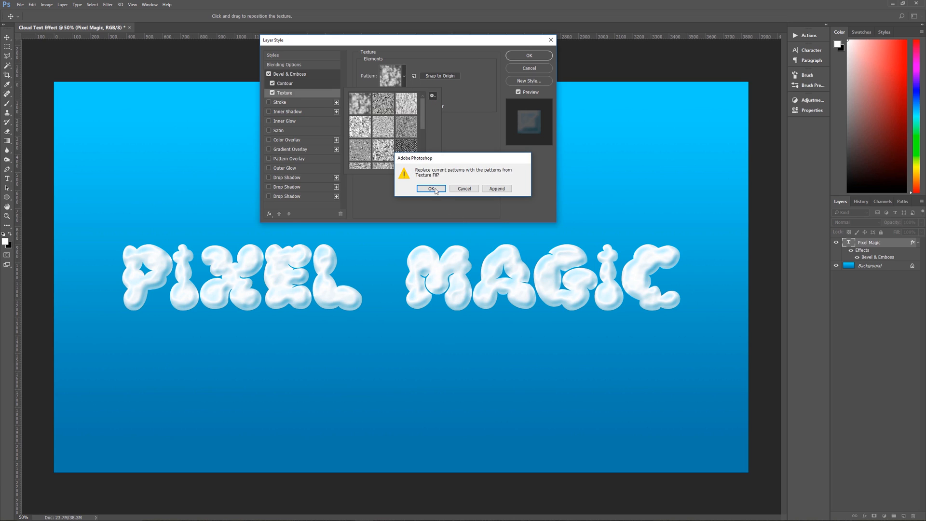
left_click(431, 189)
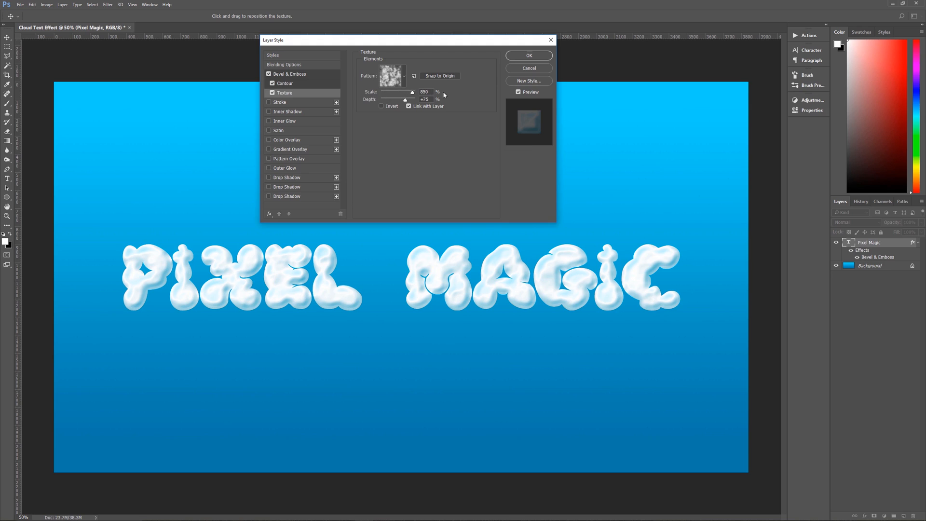
mouse_move(444, 102)
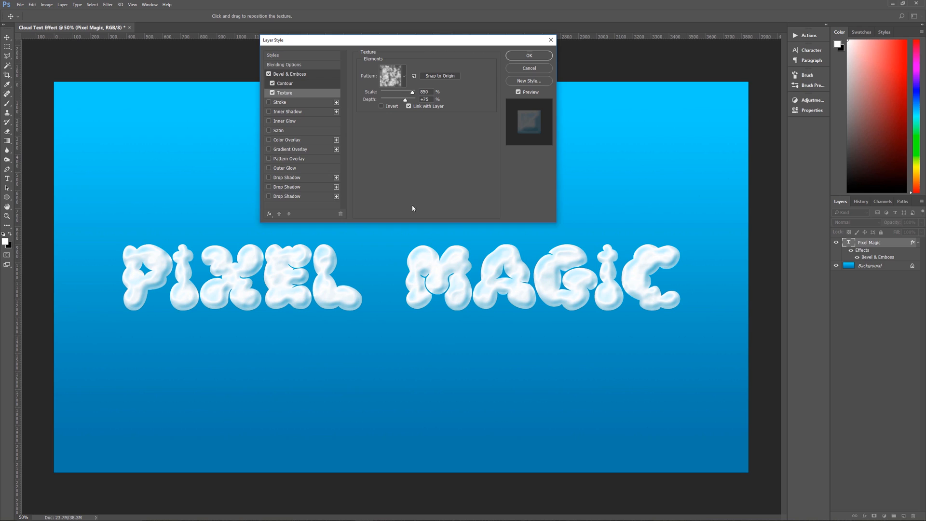
mouse_move(414, 189)
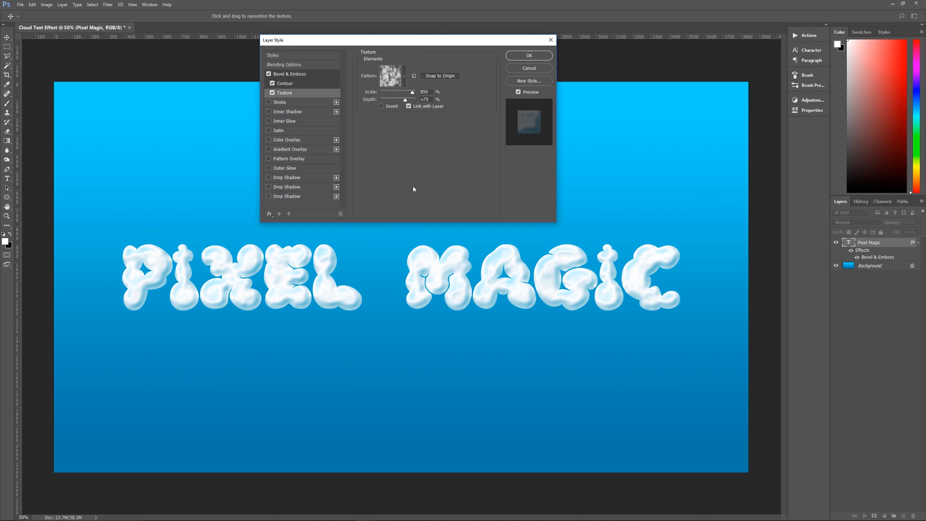
mouse_move(424, 190)
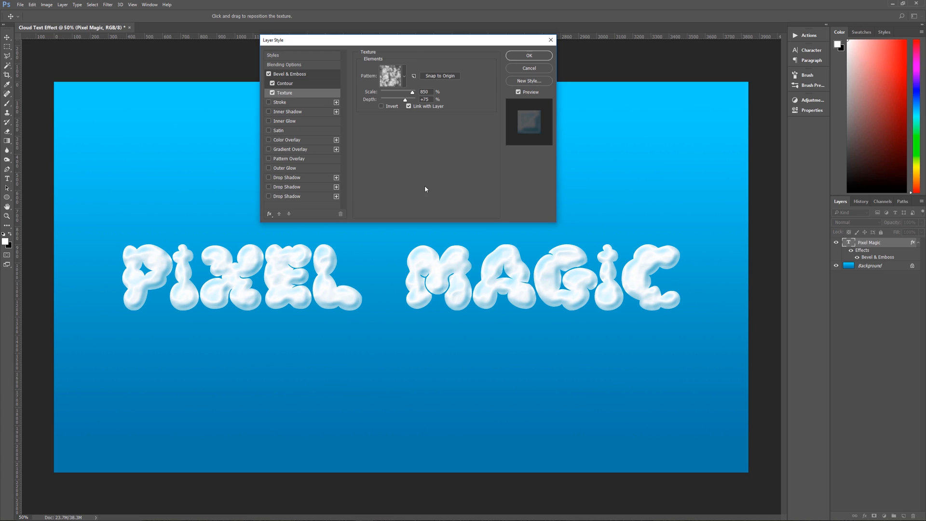
mouse_move(278, 134)
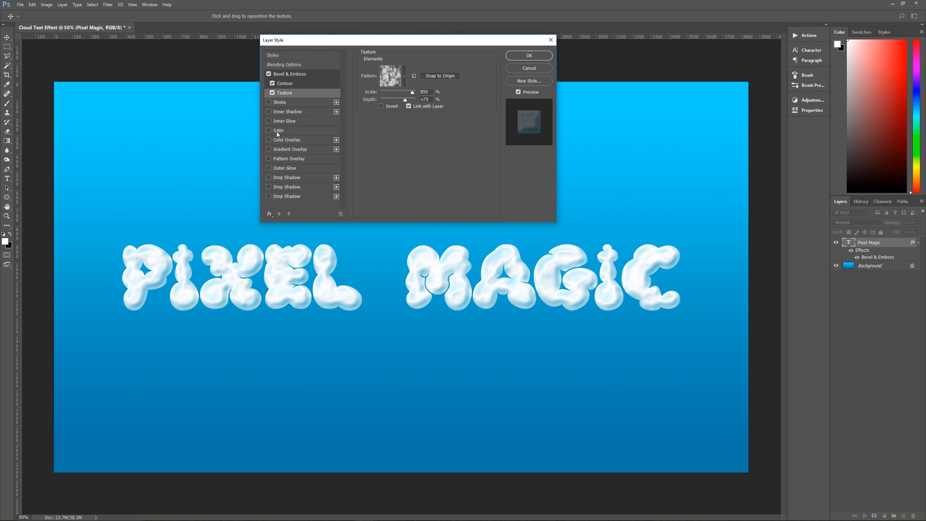
- Add an anti-aliased Darker Color satin: 20% opacity, 90°, distance 80, size 110
left_click(270, 131)
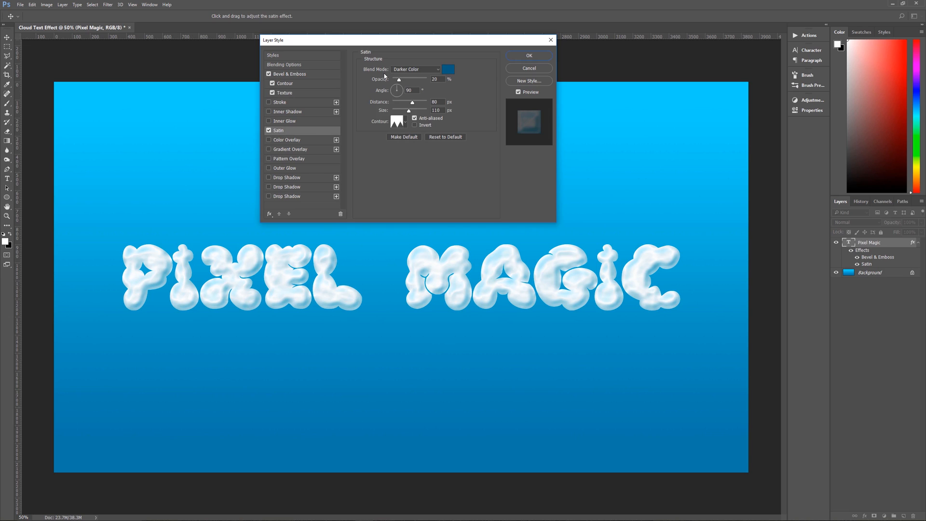
left_click(448, 69)
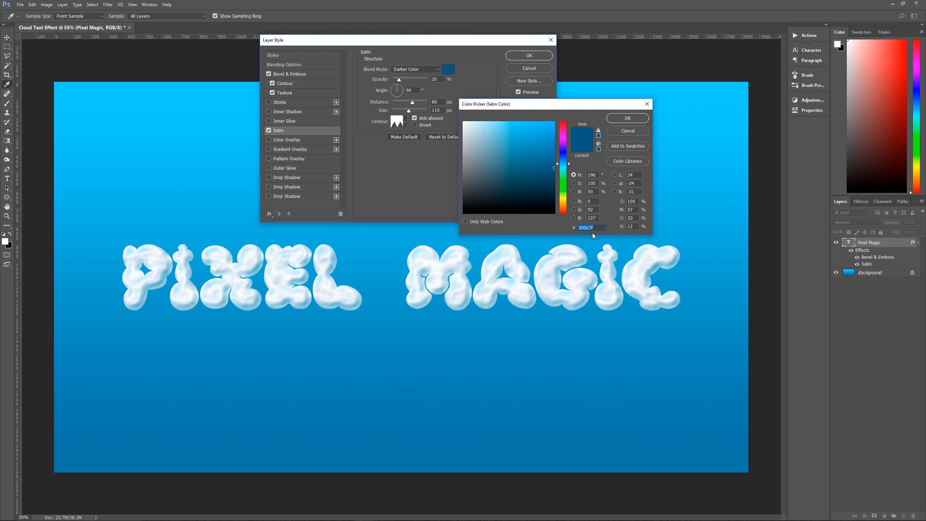
left_click(627, 117)
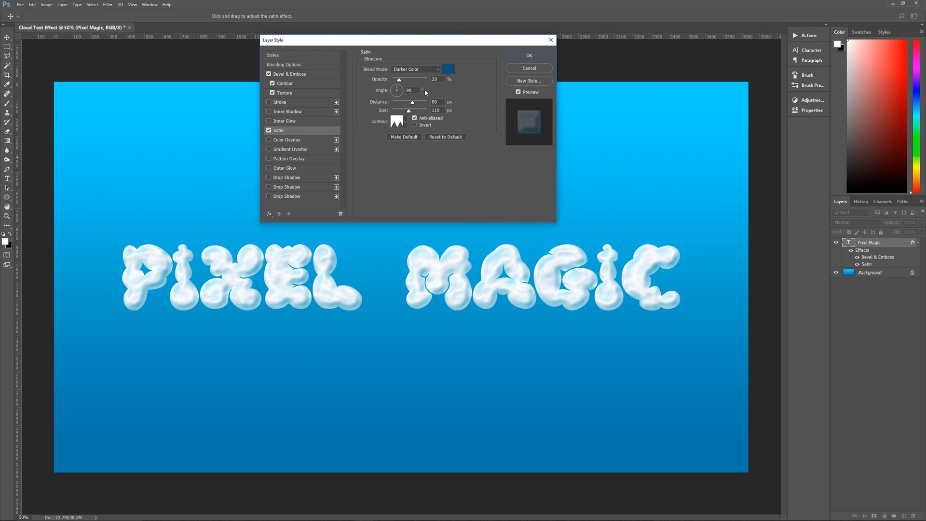
mouse_move(439, 108)
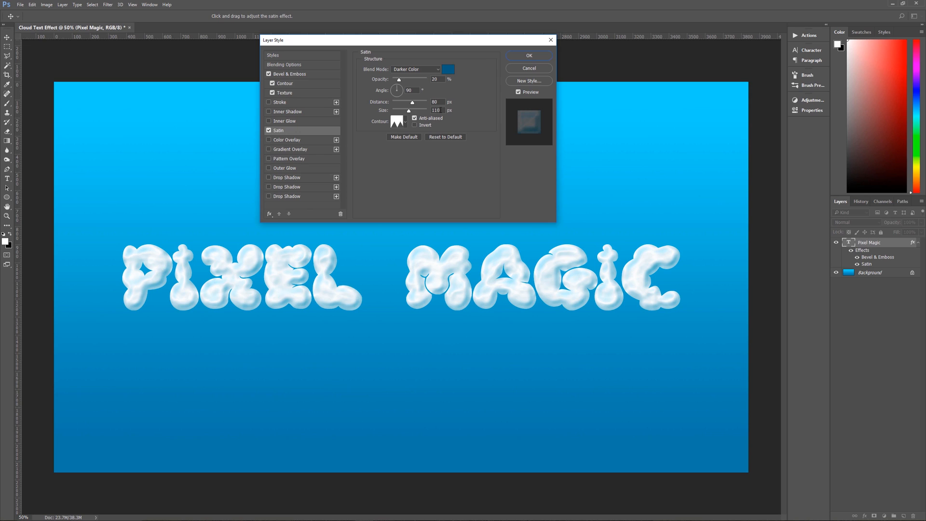
left_click(398, 121)
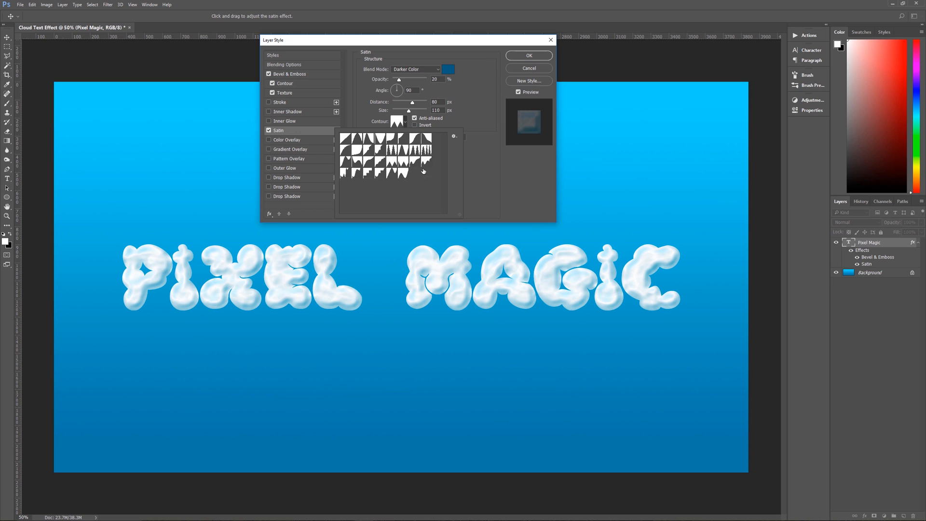
mouse_move(392, 164)
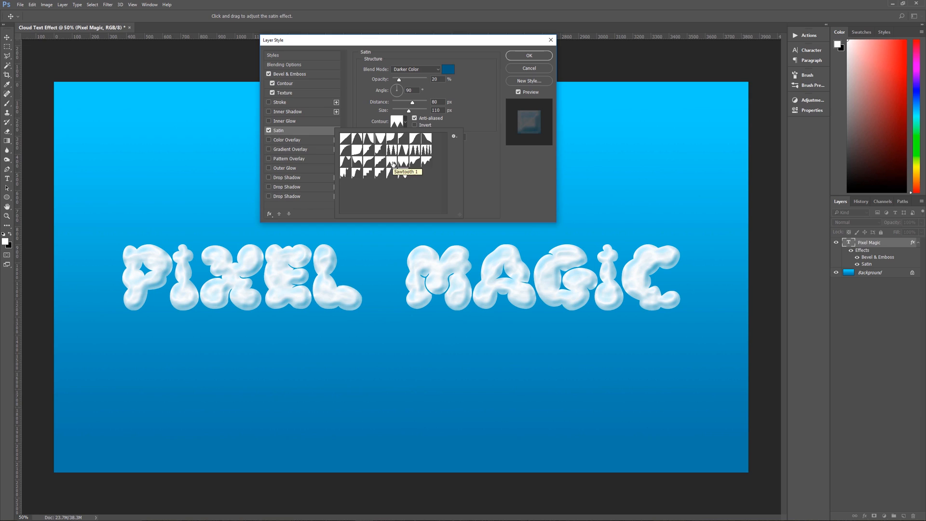
mouse_move(469, 108)
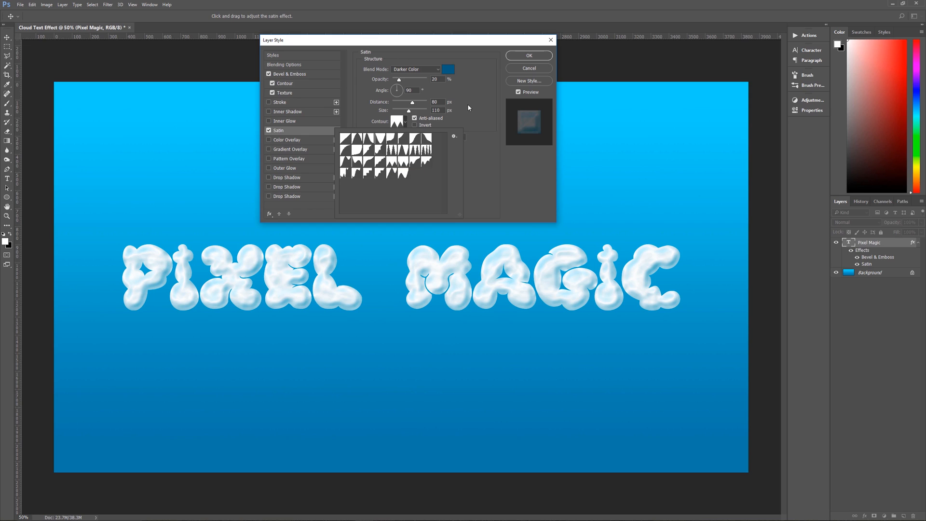
left_click(397, 121)
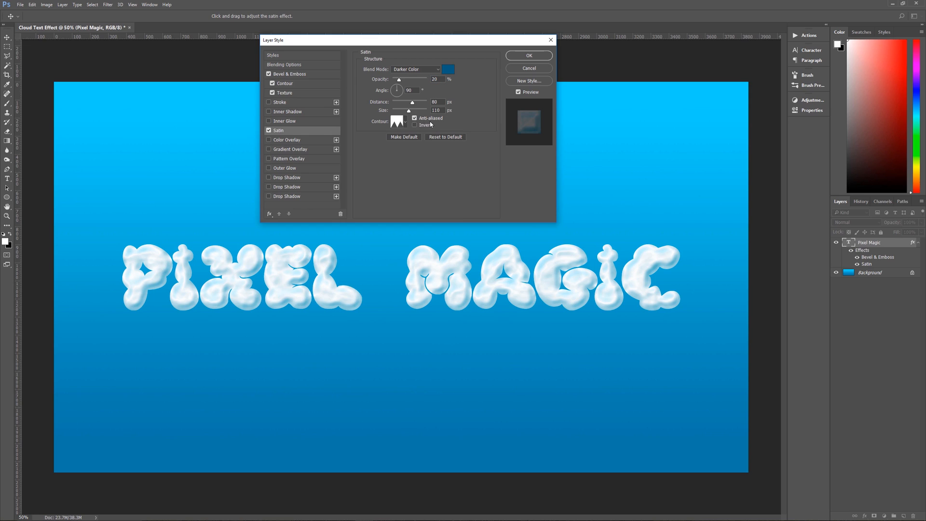
mouse_move(423, 134)
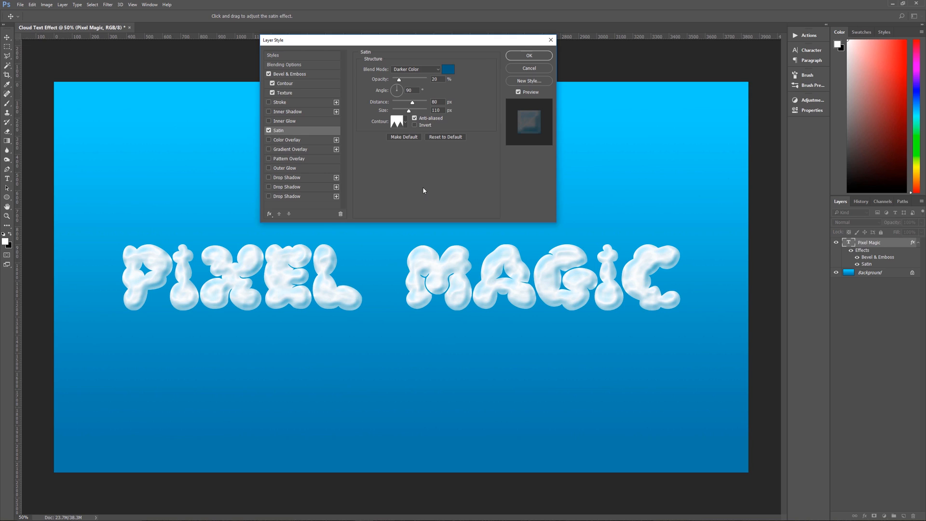
mouse_move(426, 277)
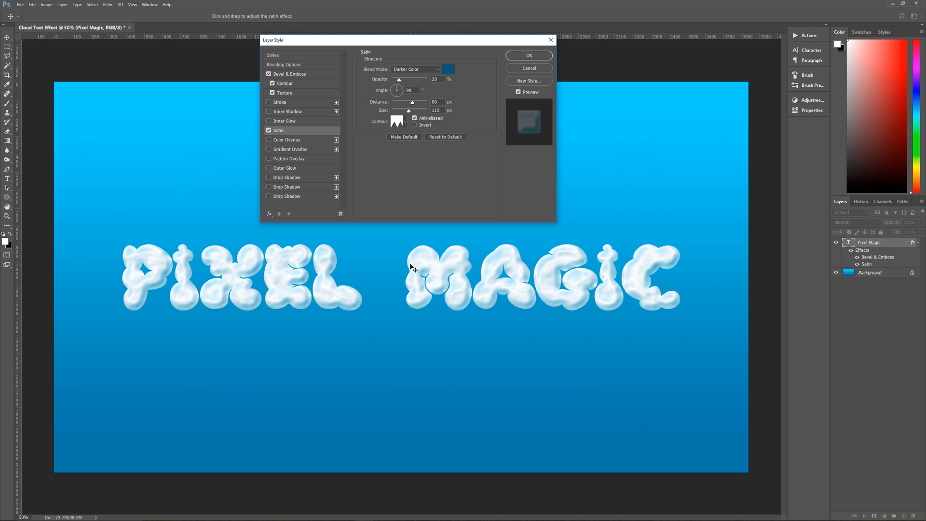
mouse_move(420, 250)
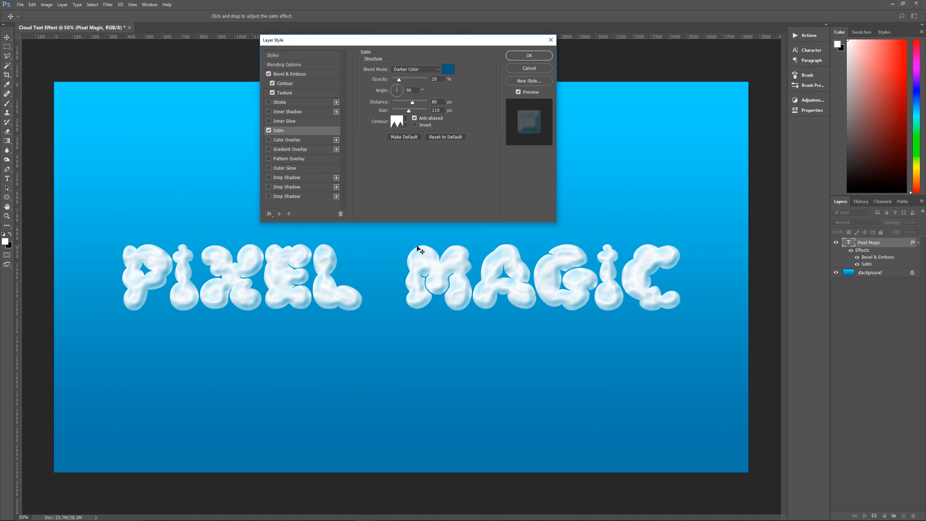
mouse_move(420, 265)
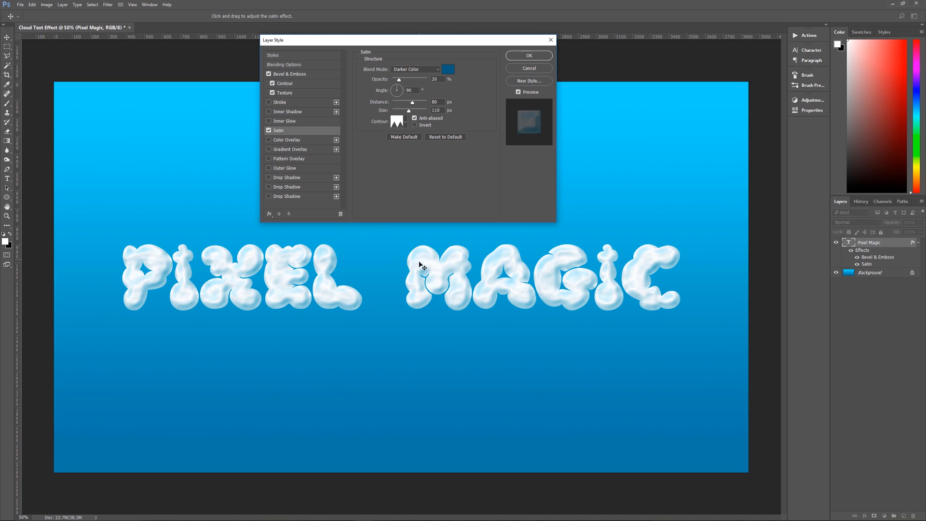
mouse_move(430, 302)
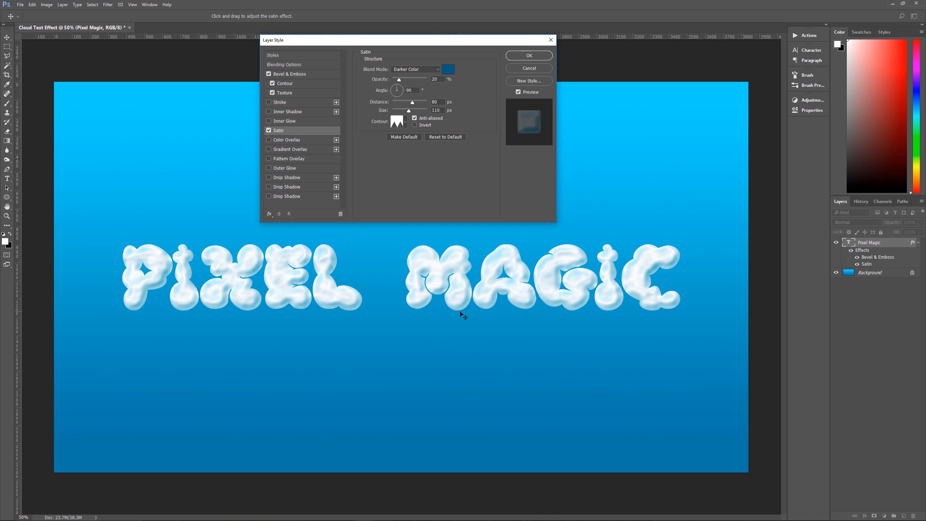
mouse_move(384, 206)
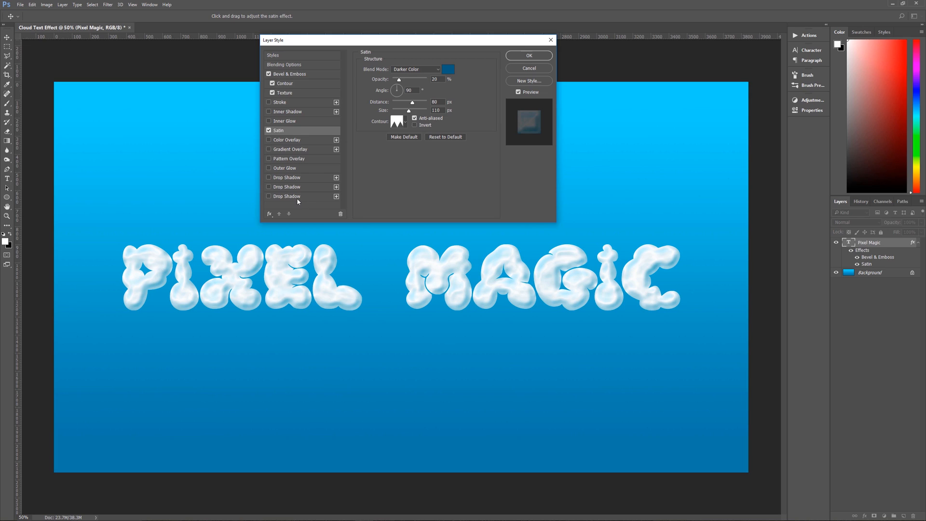
mouse_move(310, 186)
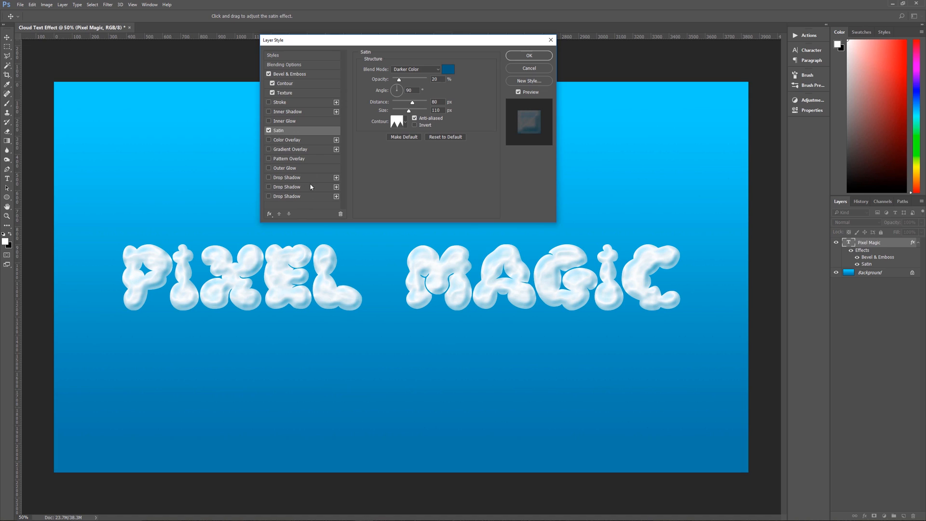
mouse_move(305, 200)
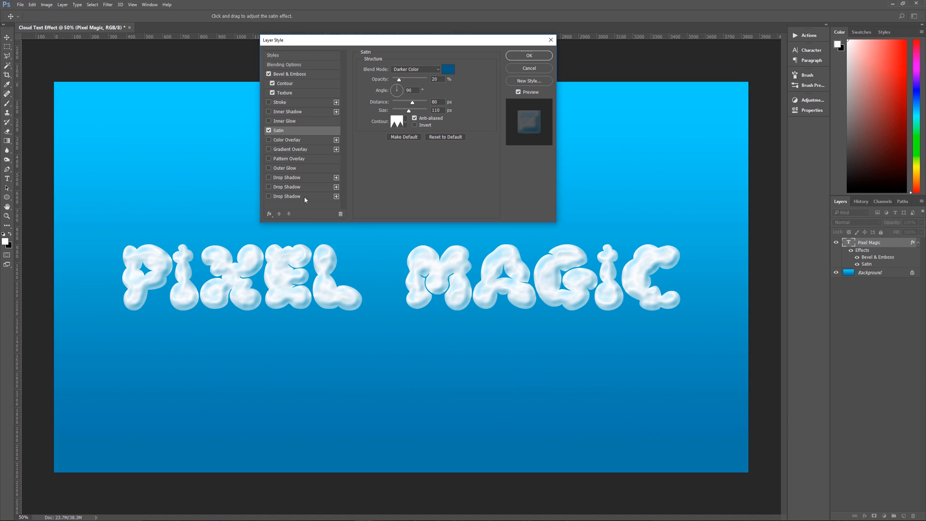
- Add a light blue Linear Dodge (Add) drop shadow: 30%, -55°, distance 6, size 15
left_click(287, 177)
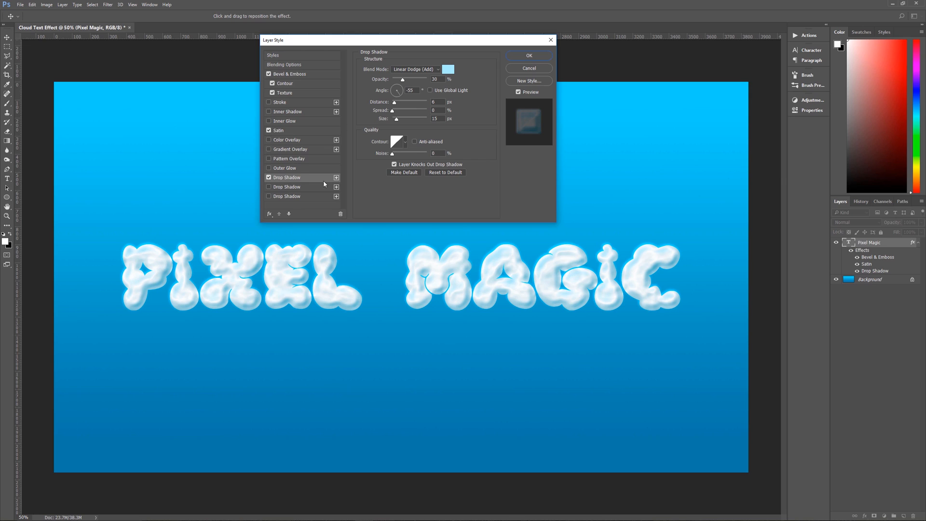
mouse_move(312, 188)
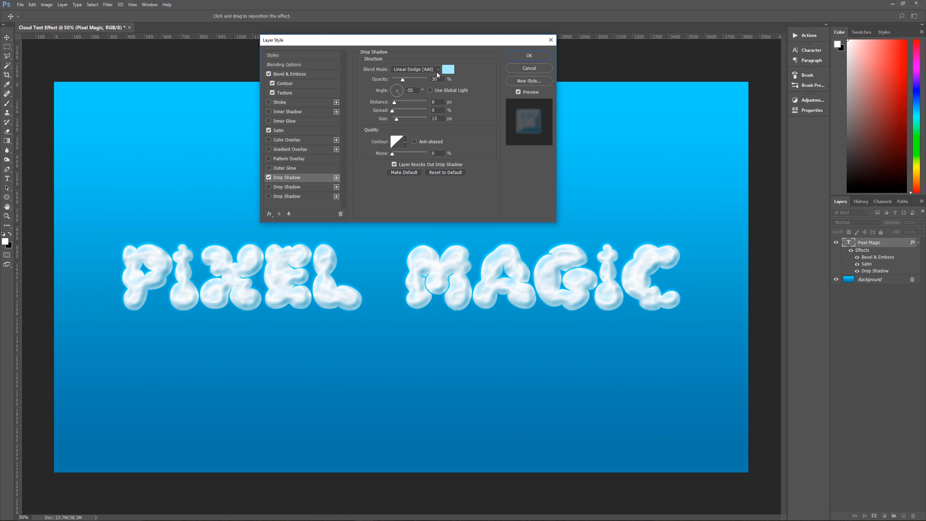
left_click(448, 69)
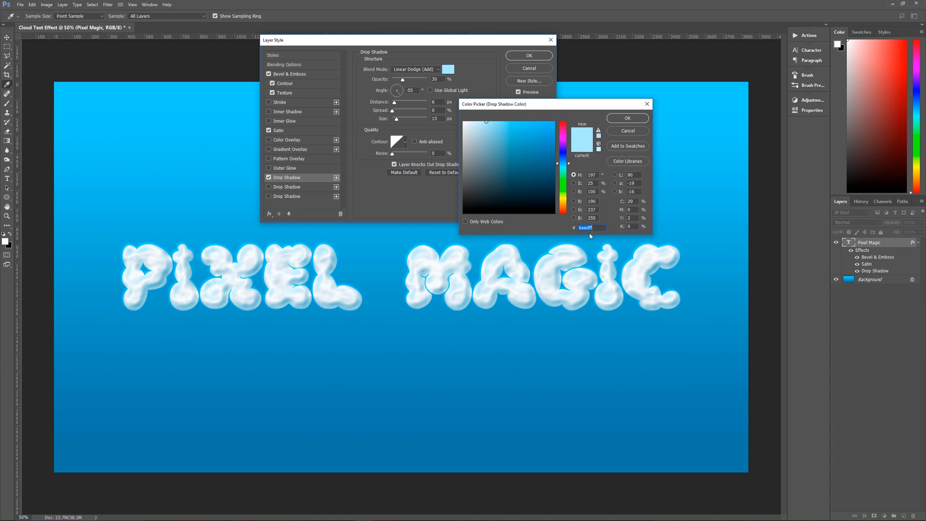
left_click(627, 118)
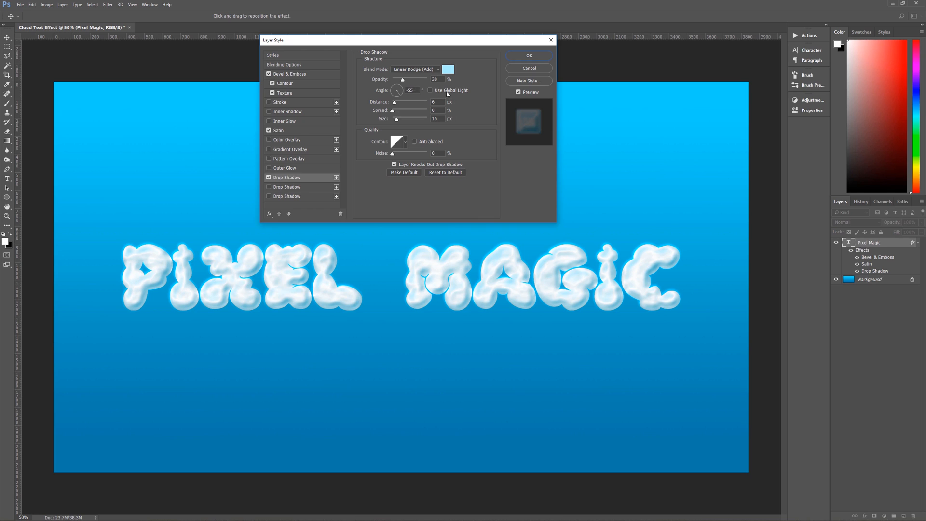
mouse_move(442, 100)
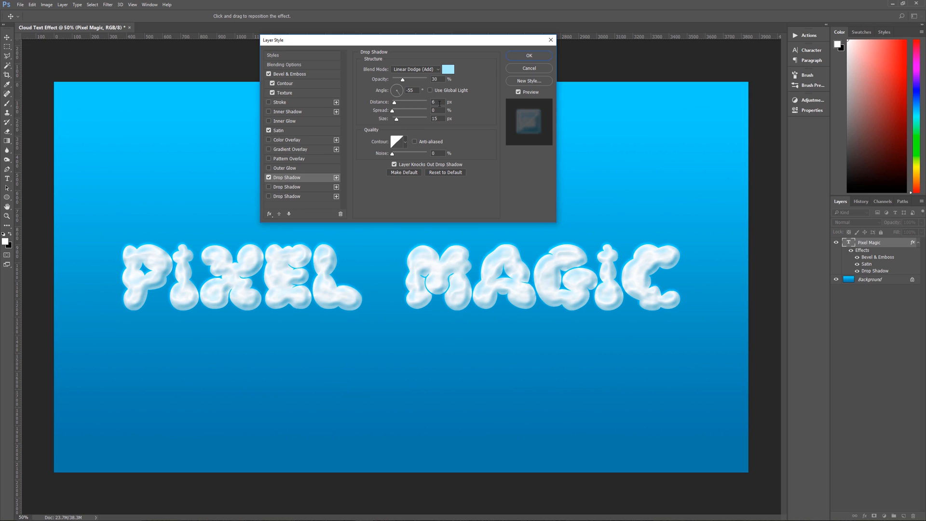
mouse_move(405, 145)
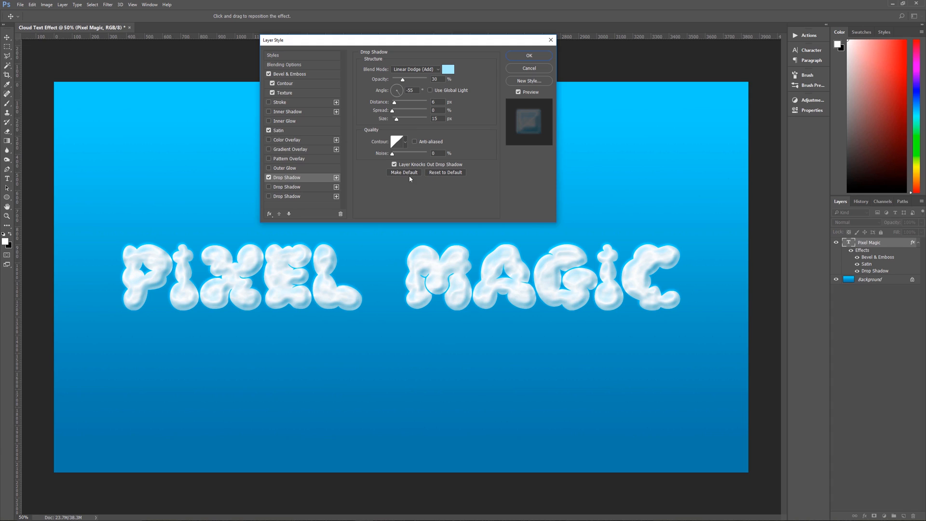
mouse_move(262, 189)
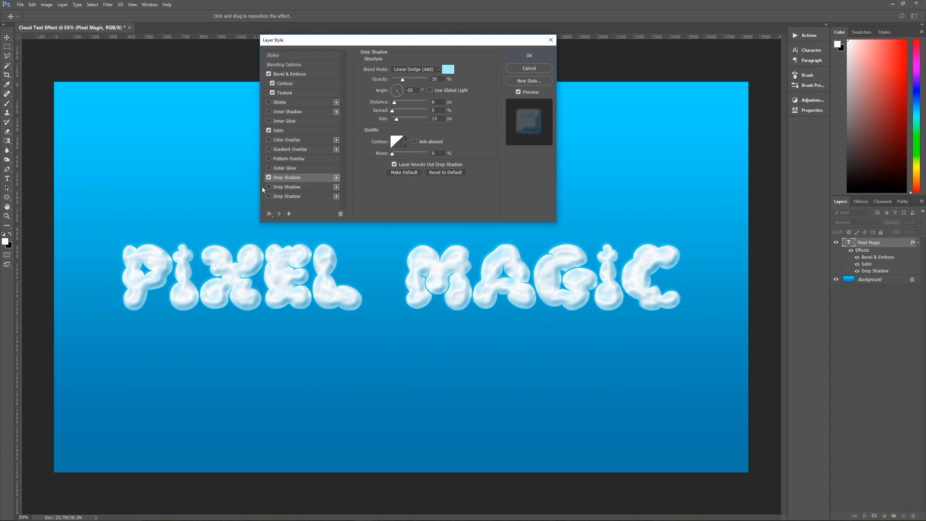
- Enable a second drop shadow in black Multiply: 35%, 90°, distance 3, size 5
left_click(269, 196)
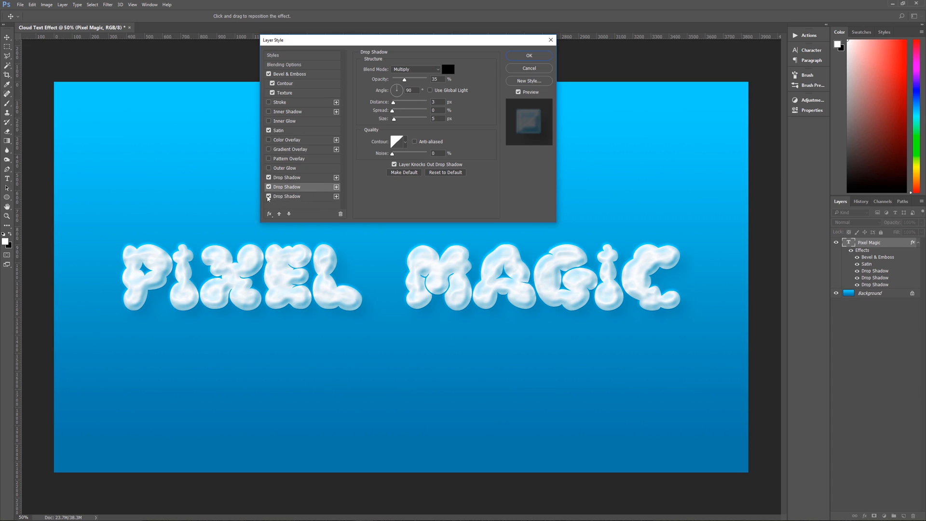
left_click(268, 197)
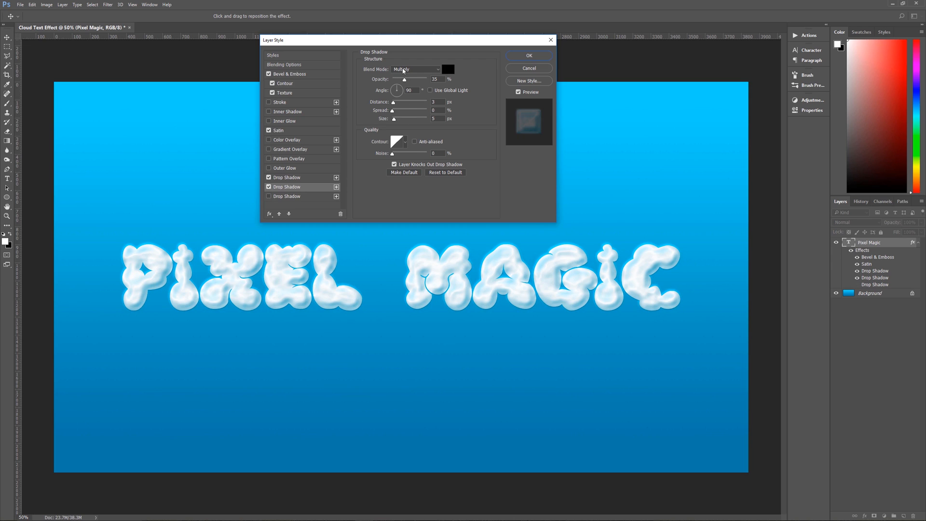
mouse_move(452, 70)
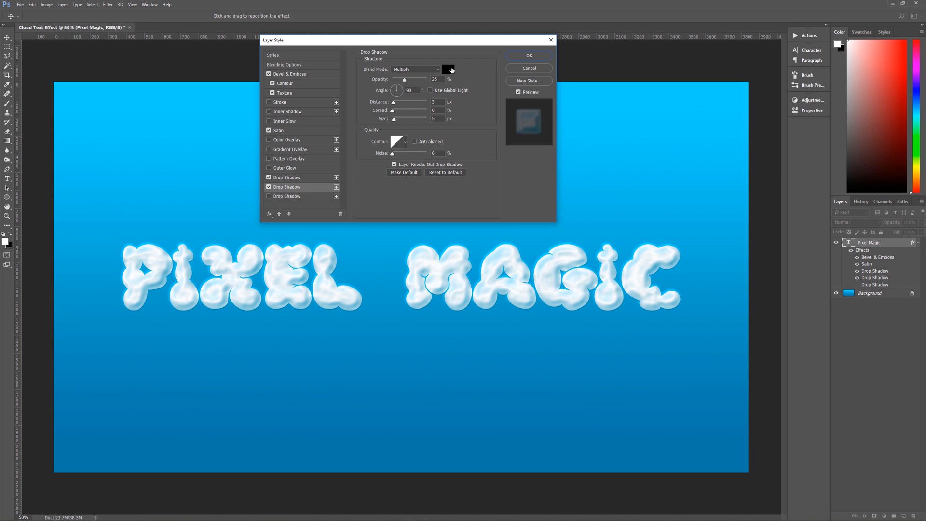
left_click(448, 68)
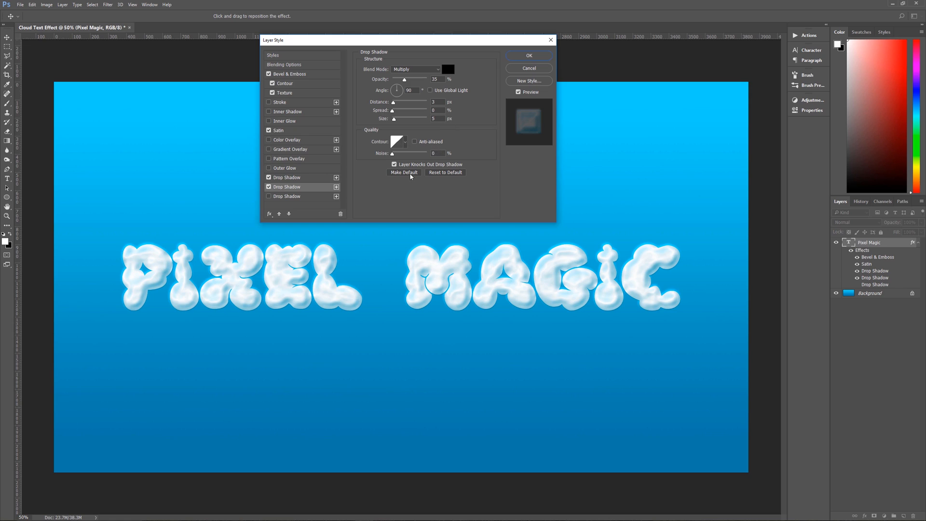
mouse_move(359, 186)
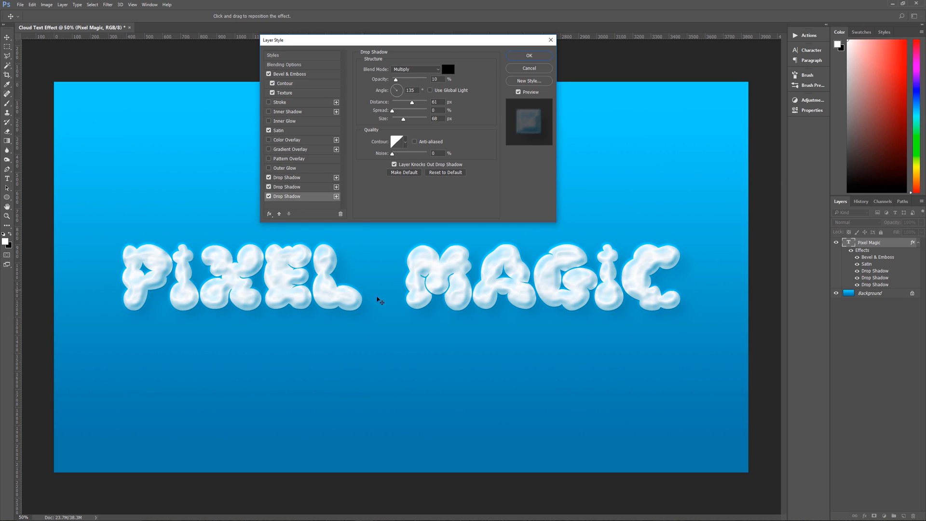
- Add a third black Multiply drop shadow: 10%, 135°, distance 61, size 68
left_click(269, 197)
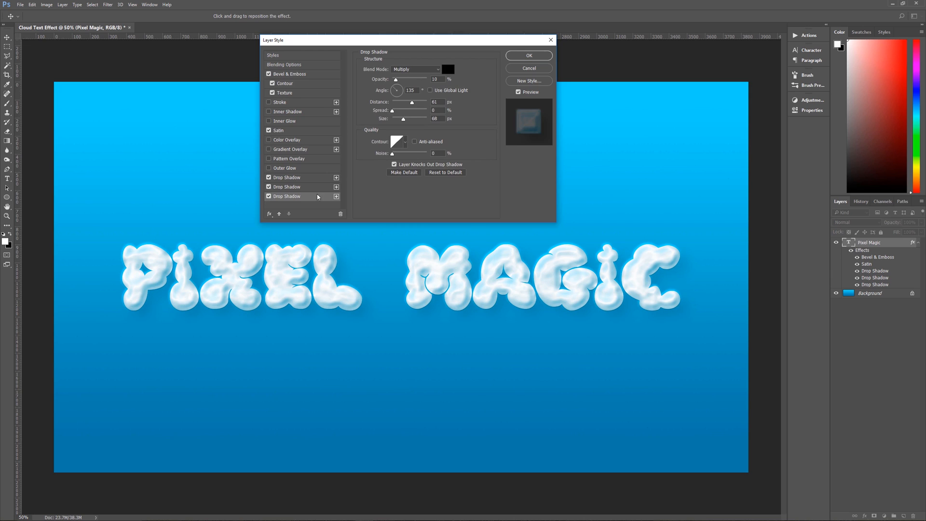
mouse_move(413, 69)
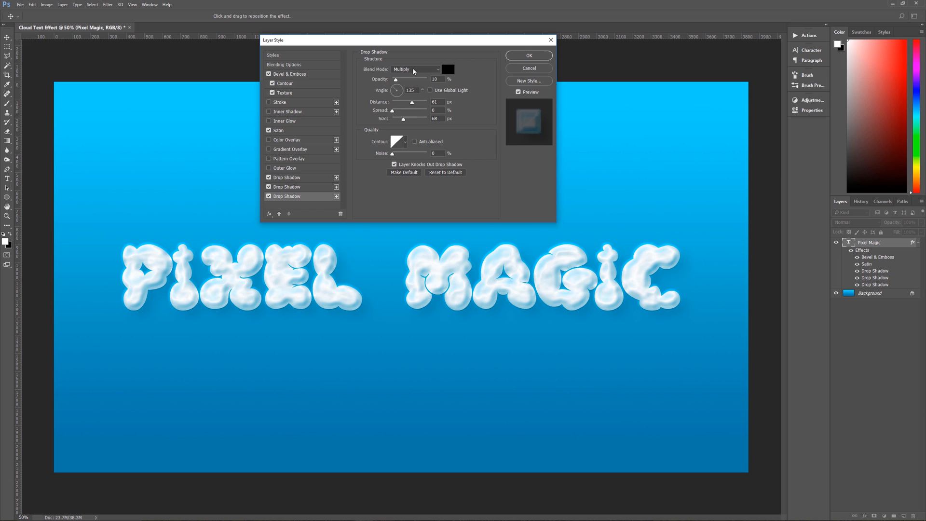
left_click(447, 69)
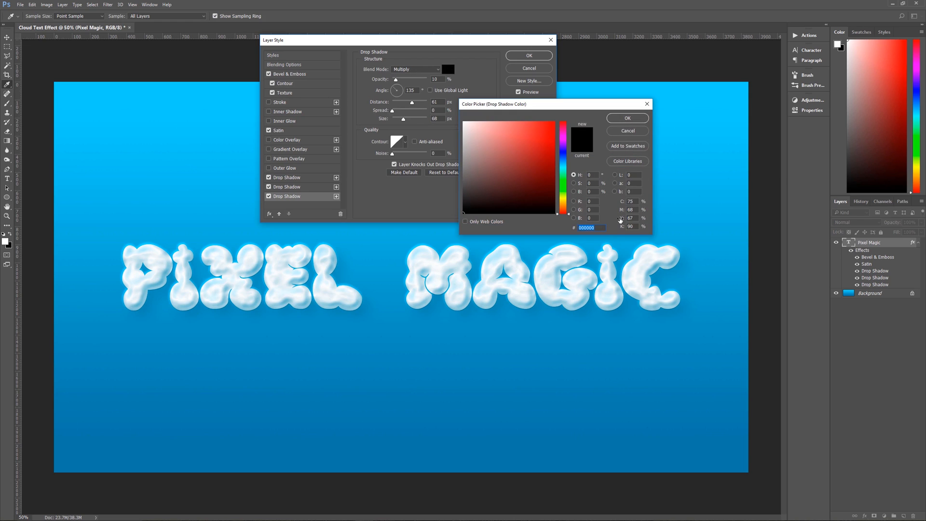
left_click(627, 118)
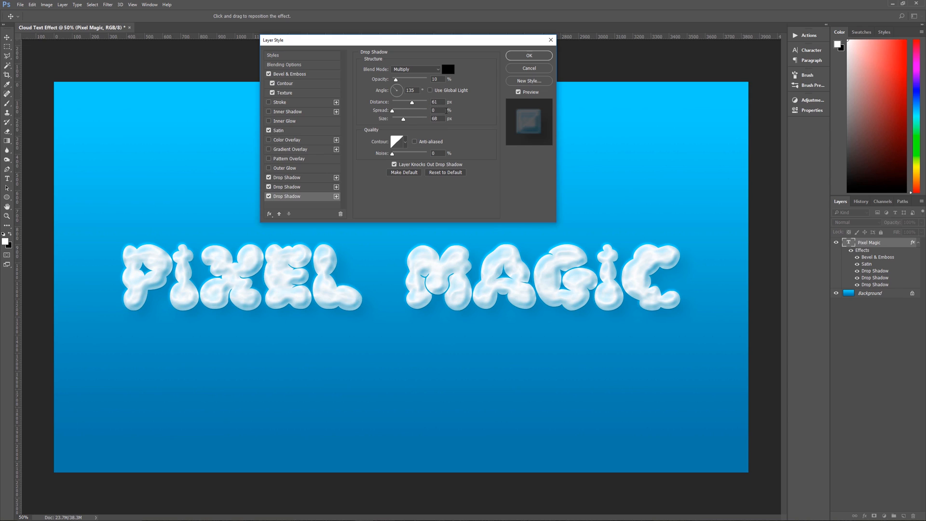
mouse_move(406, 144)
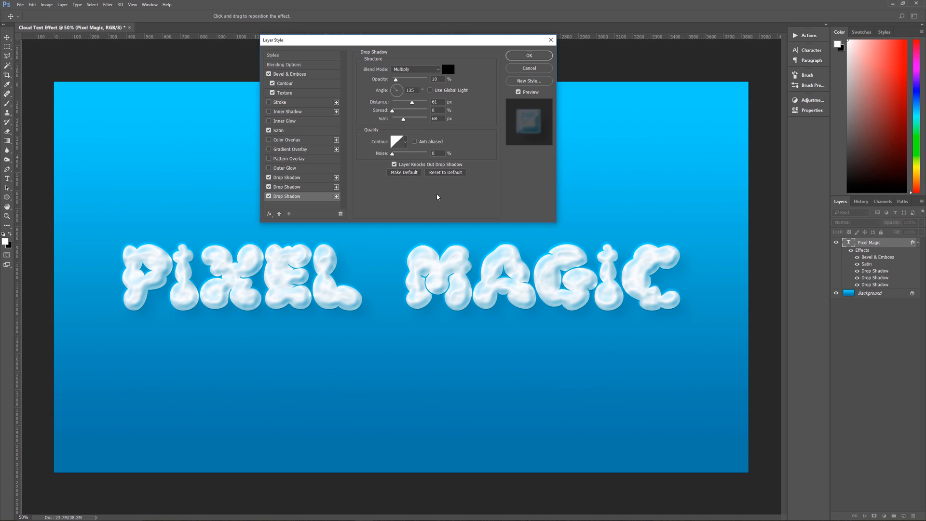
mouse_move(530, 53)
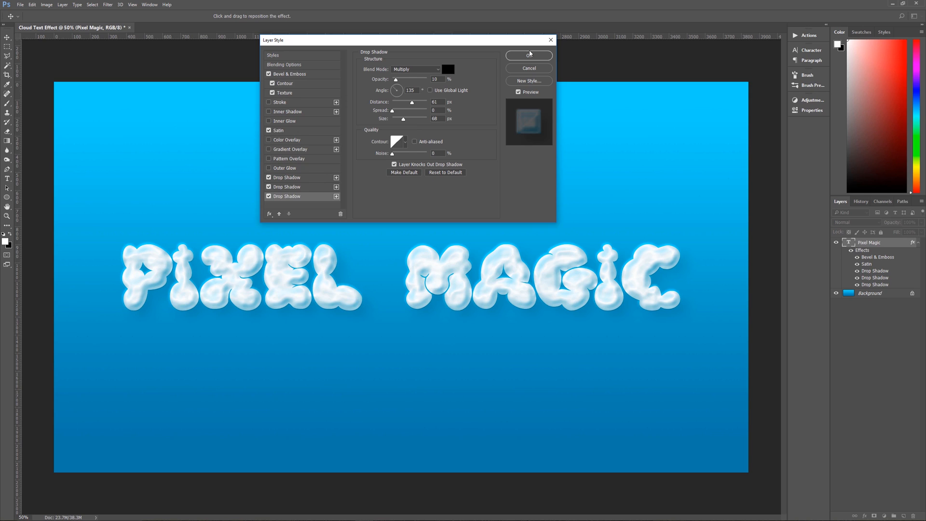
- Apply the layer style with OK and commit the PIXEL MAGIC text edit
left_click(528, 55)
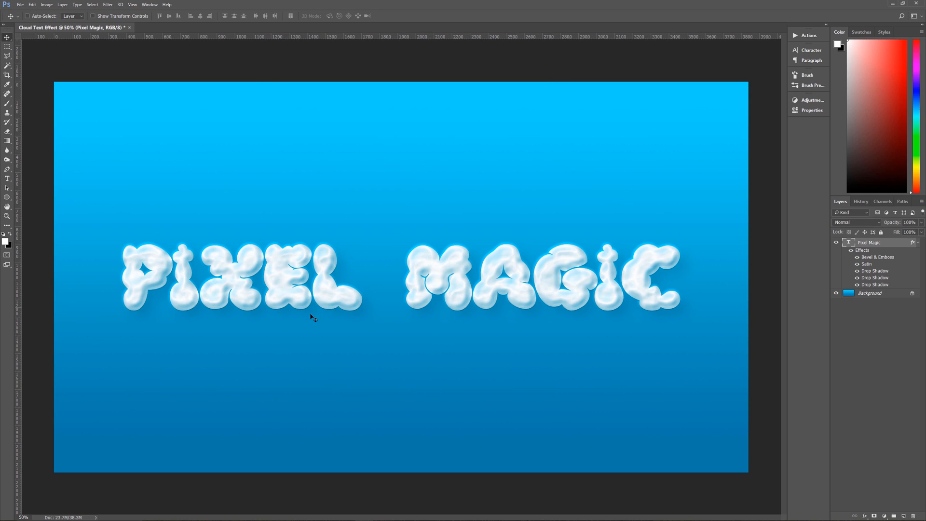
mouse_move(411, 324)
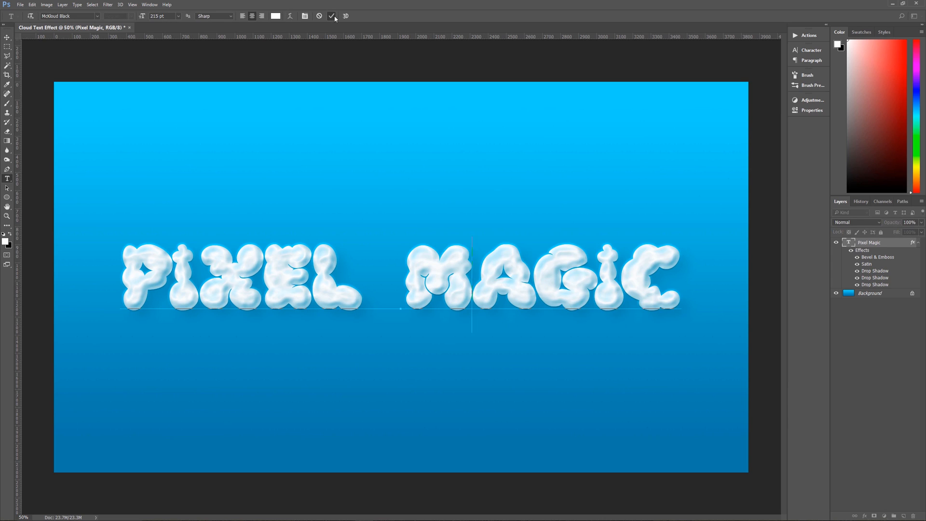
left_click(332, 16)
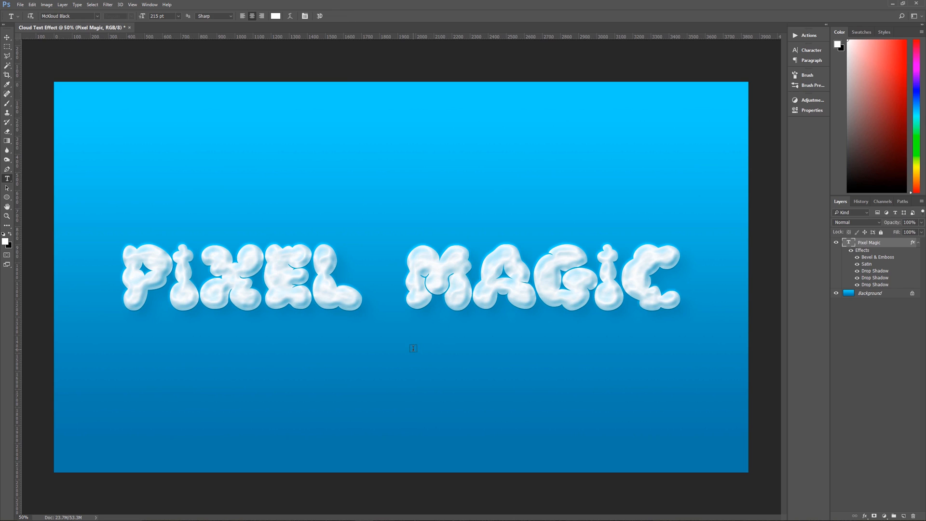